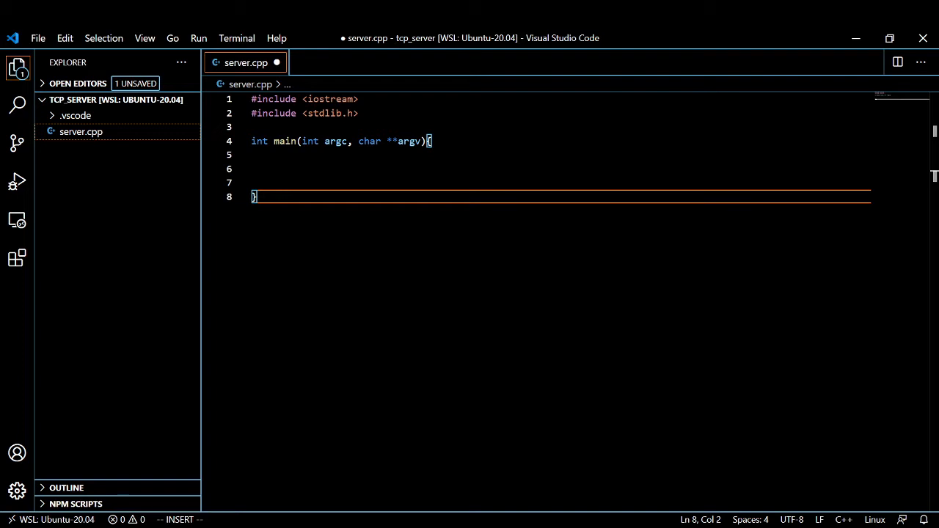
{"action": "mouse_move", "coordinate": [387, 390]}
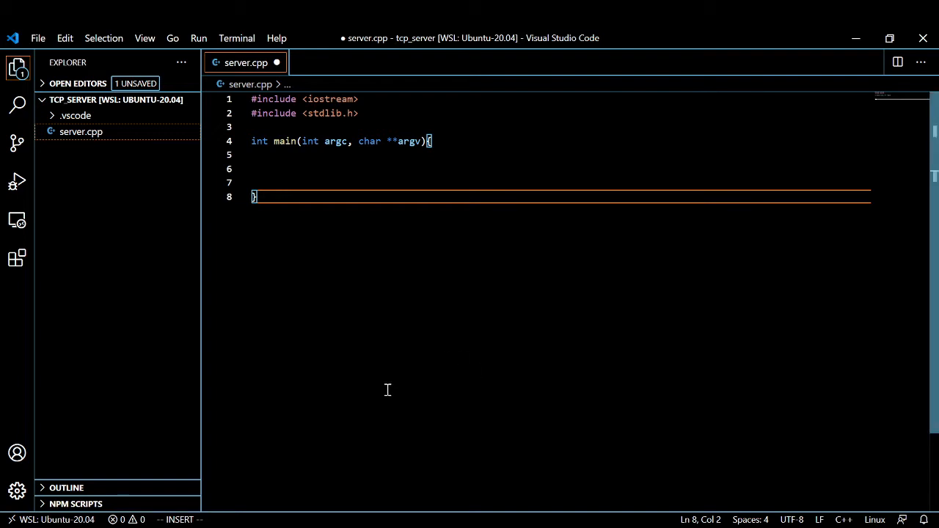
{"action": "mouse_move", "coordinate": [341, 271]}
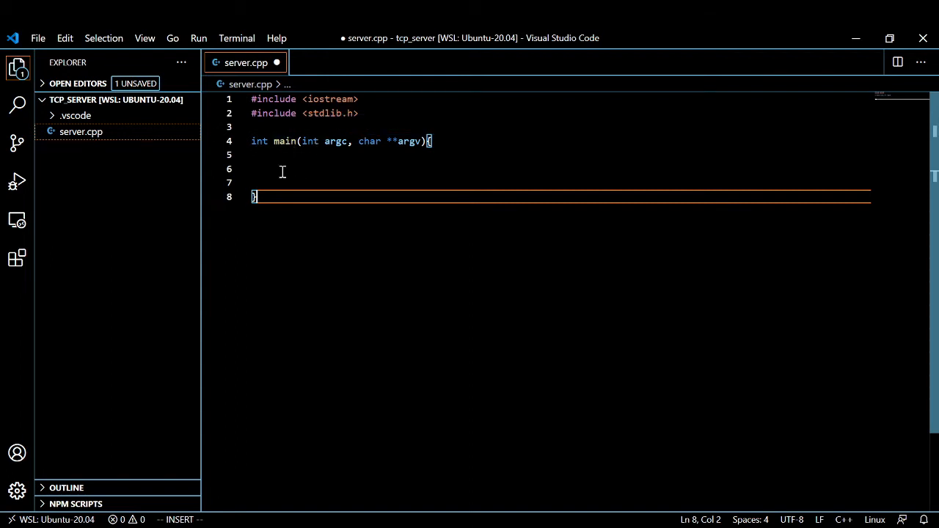
Declare int port = atoi(argv[1]); on the empty line inside main
{"action": "double_click", "coordinate": [278, 141]}
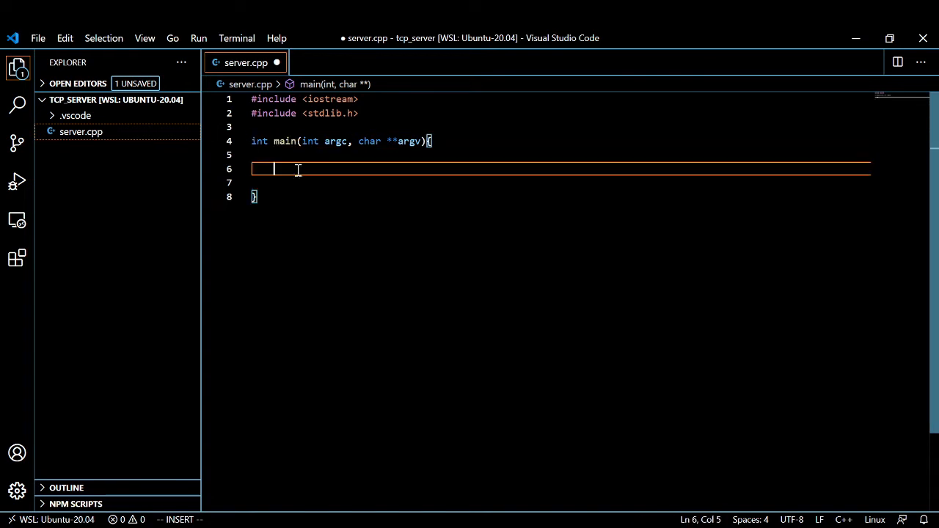
{"action": "mouse_move", "coordinate": [317, 314]}
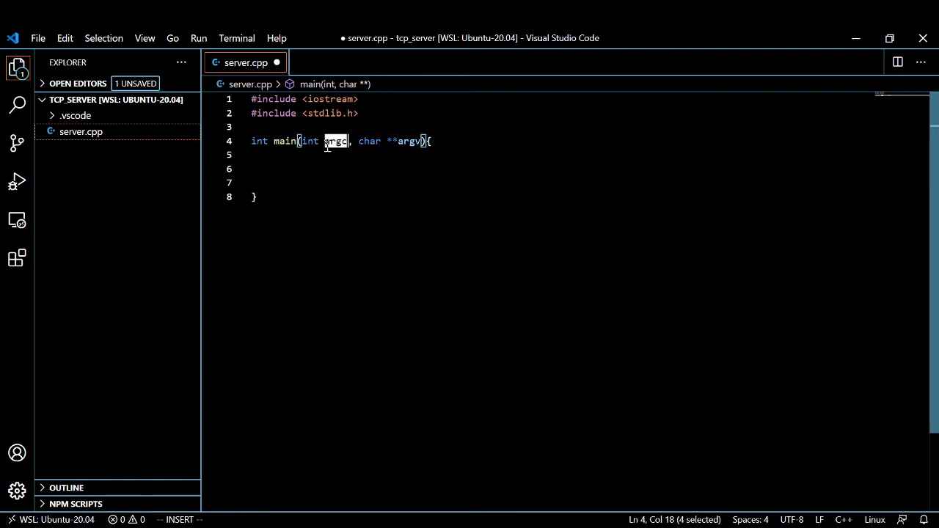
{"action": "mouse_move", "coordinate": [324, 172]}
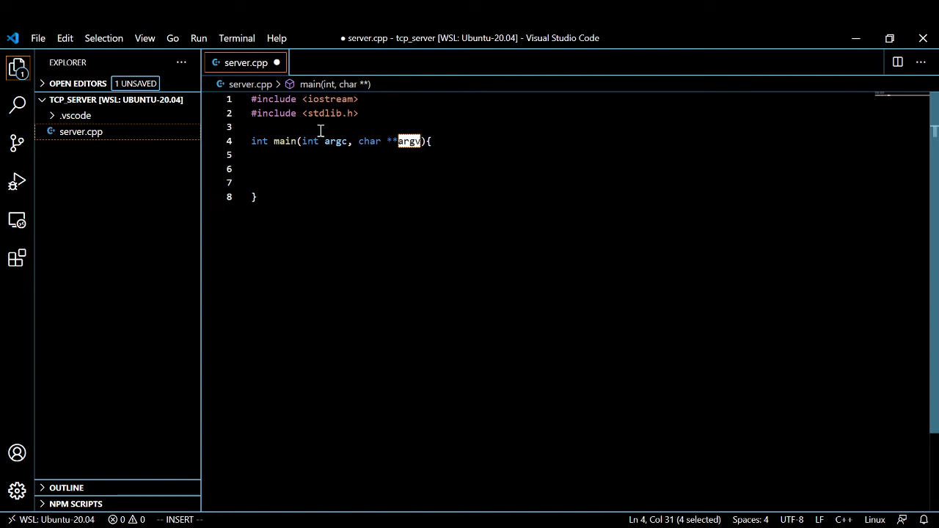
{"action": "type", "text": "int port = atoi(argv[1]);"}
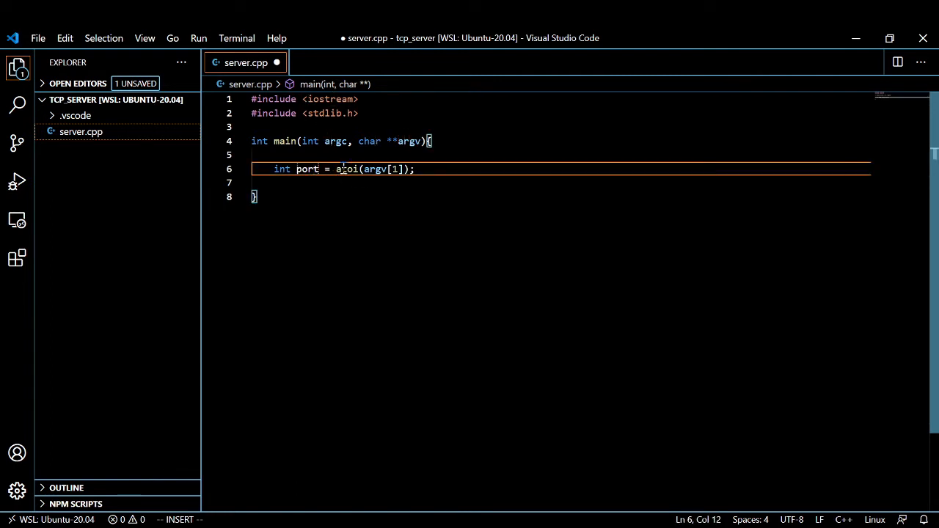
{"action": "double_click", "coordinate": [307, 169]}
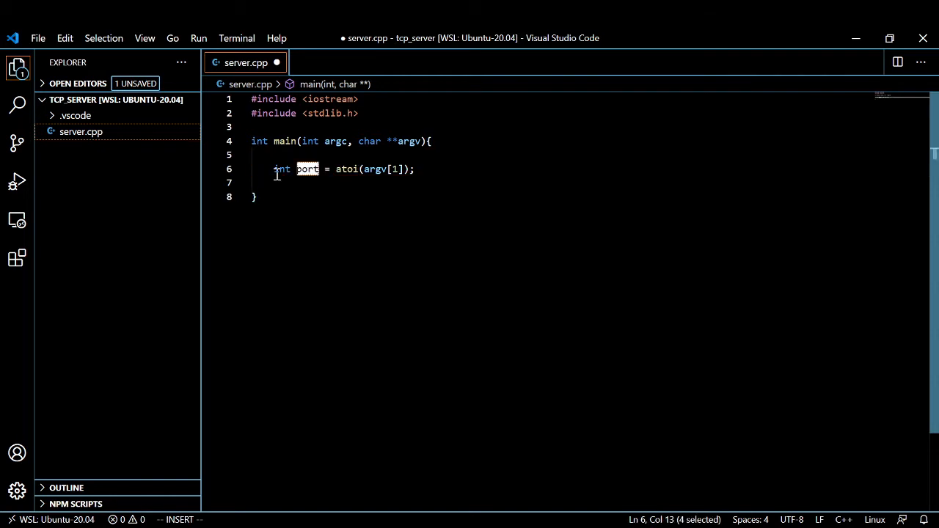
{"action": "left_click", "coordinate": [343, 168]}
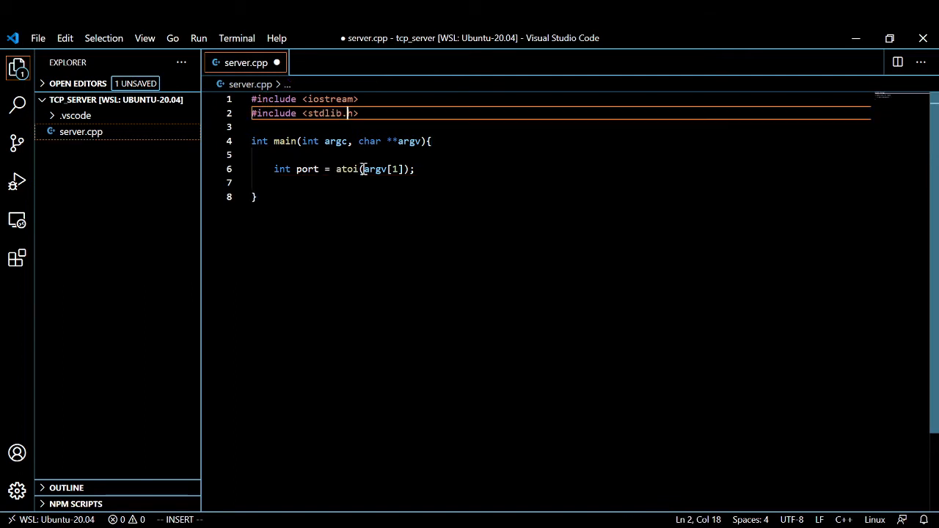
{"action": "double_click", "coordinate": [378, 169]}
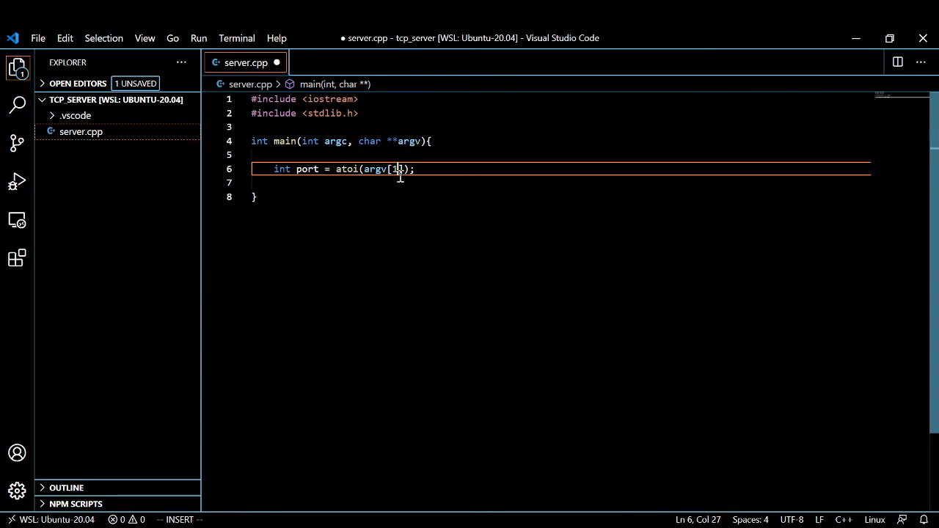
Review how argv[1] from main's parameters feeds the atoi call and prepare the line above it
{"action": "double_click", "coordinate": [410, 141]}
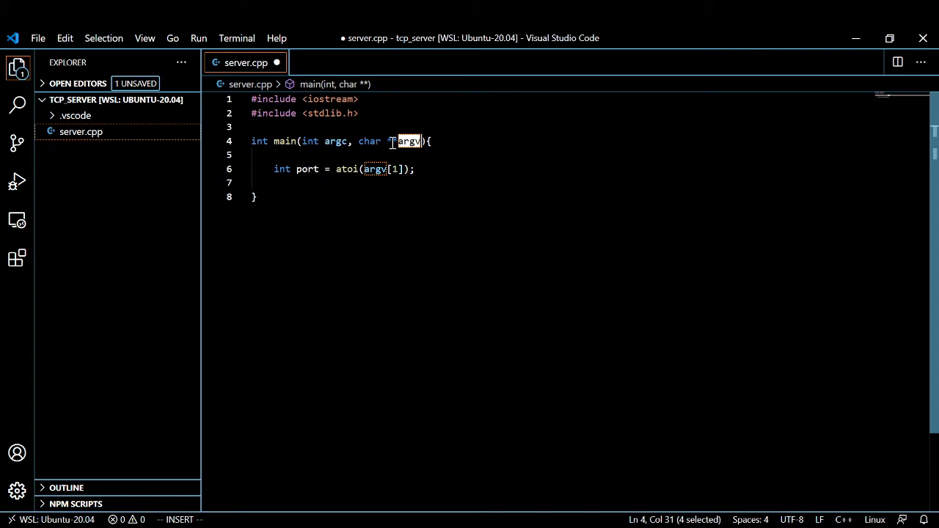
{"action": "mouse_move", "coordinate": [408, 140]}
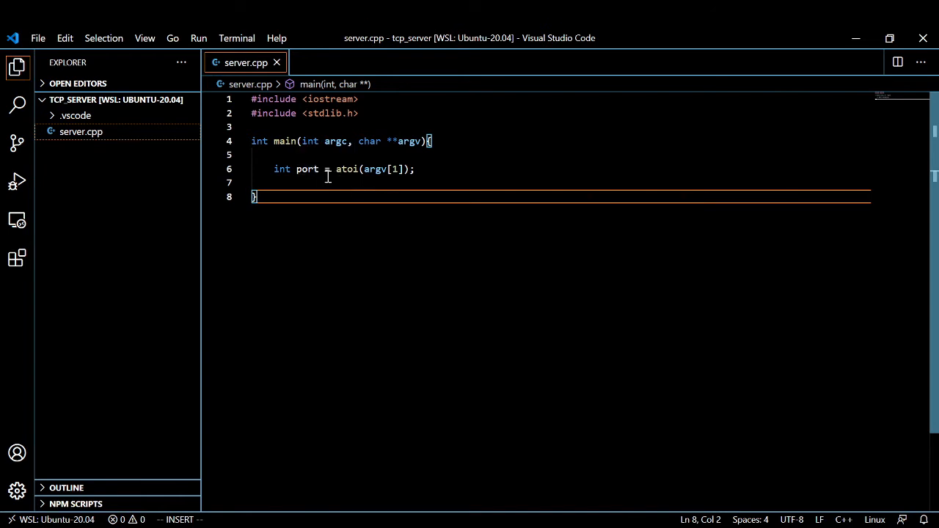
{"action": "left_click", "coordinate": [325, 154]}
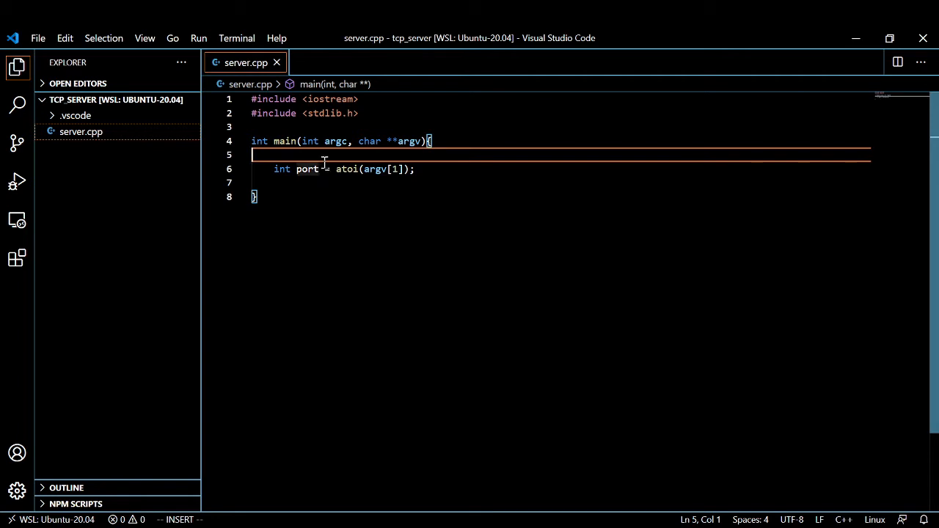
{"action": "left_click_drag", "start_coordinate": [273, 168], "coordinate": [414, 168]}
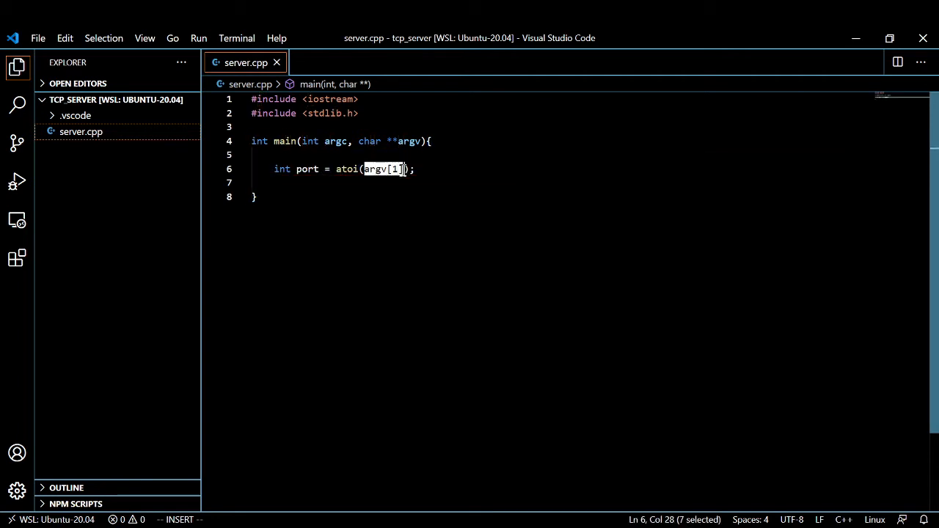
{"action": "mouse_move", "coordinate": [366, 224]}
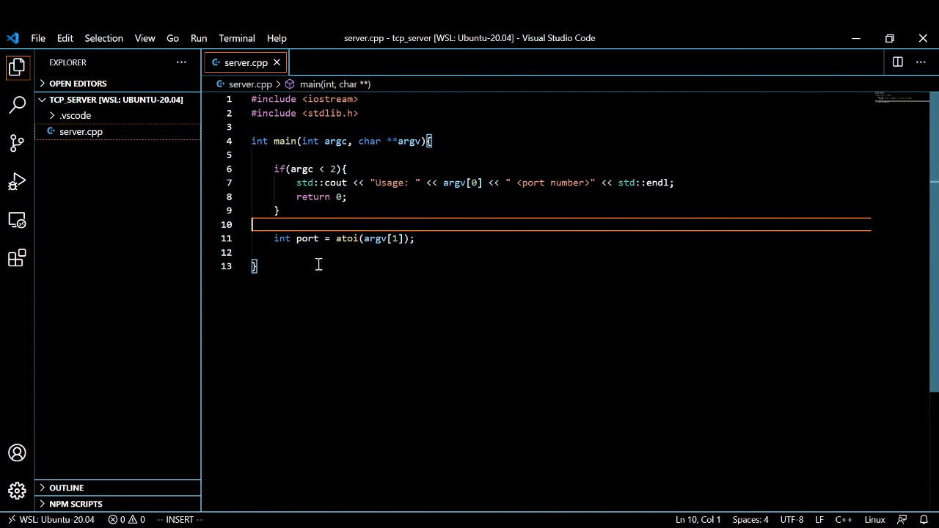
Add the // 1 socket comment below the port line
{"action": "type", "text": "// 1 socket"}
{"action": "type", "text": "// 7 goto 5"}
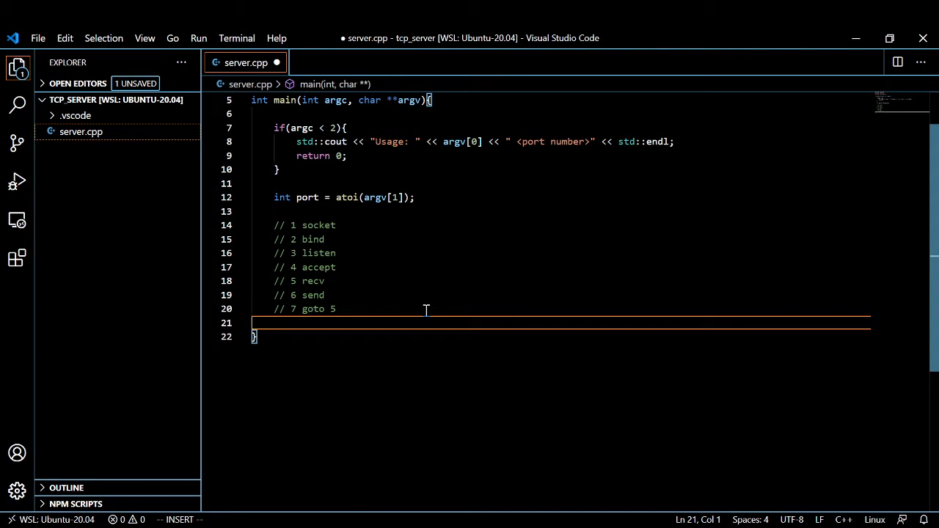
Create int sock = socket(AF_INET, SOCK_STREAM, 0); under the socket comment
{"action": "type", "text": "int sock = socket(AF_INET, SOCK_STREAM, 0);"}
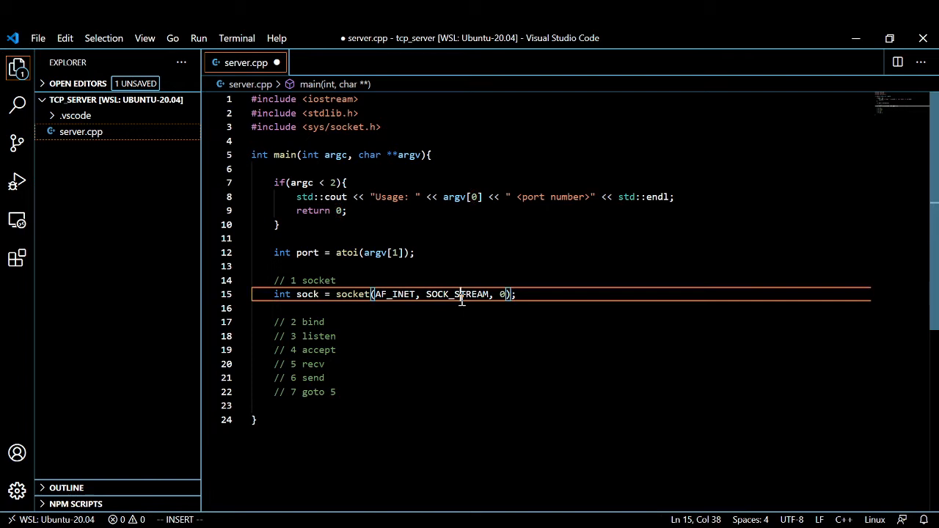
Try IPPROTO_TCP as the socket protocol argument, then revert it to 0
{"action": "double_click", "coordinate": [456, 294]}
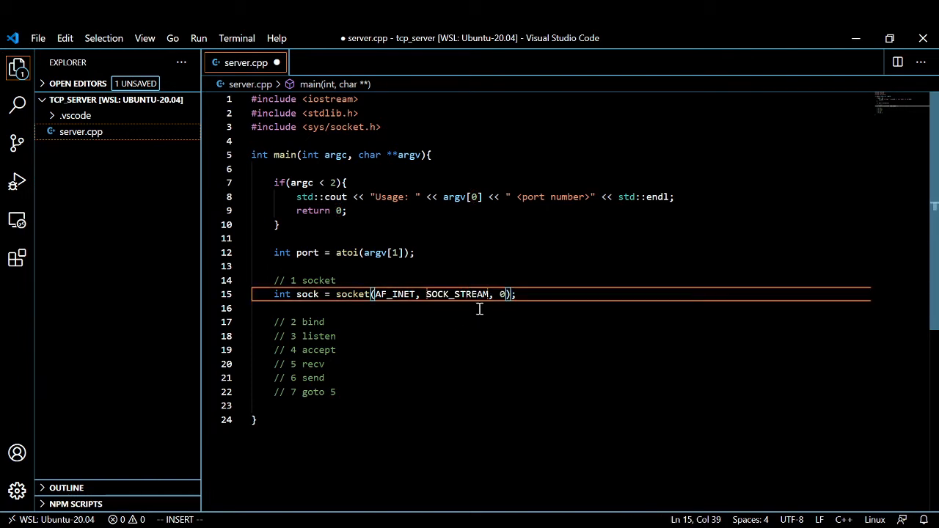
{"action": "mouse_move", "coordinate": [483, 294]}
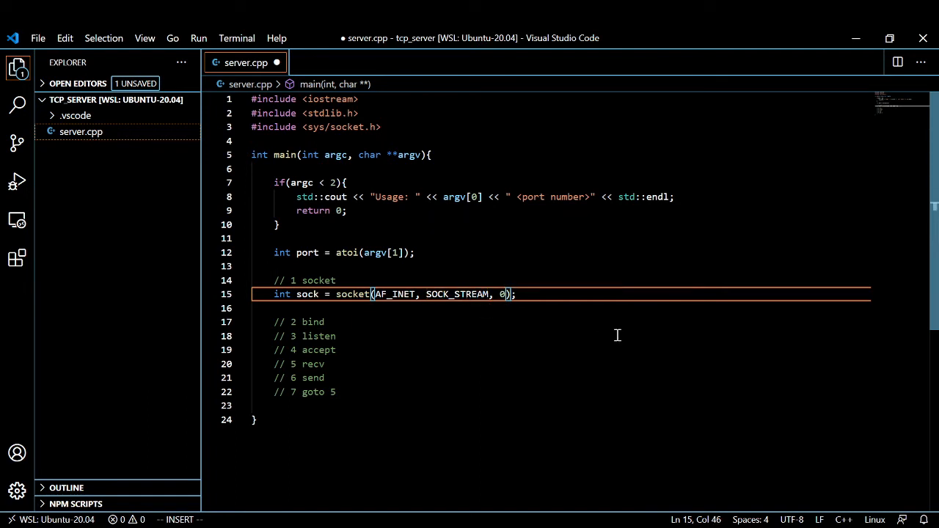
{"action": "key", "text": "Backspace"}
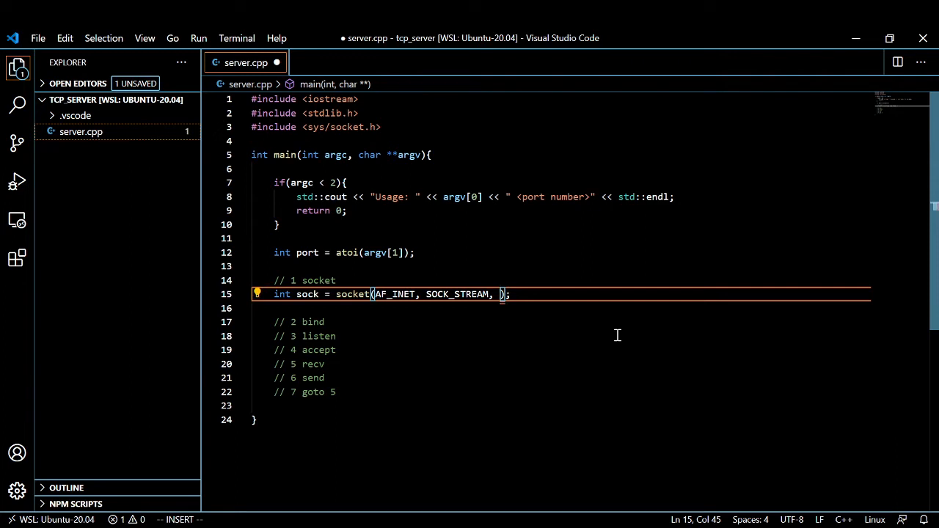
{"action": "type", "text": "IPPROTO"}
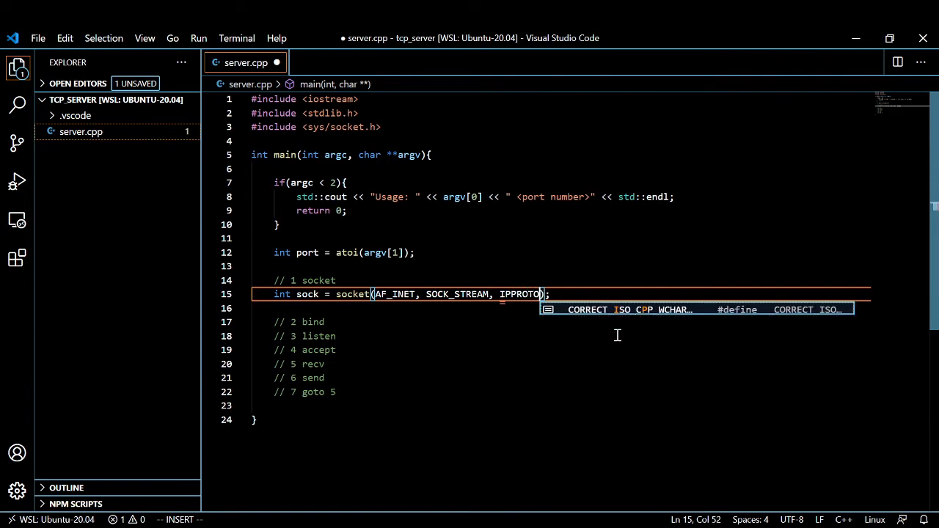
{"action": "type", "text": "_TCP"}
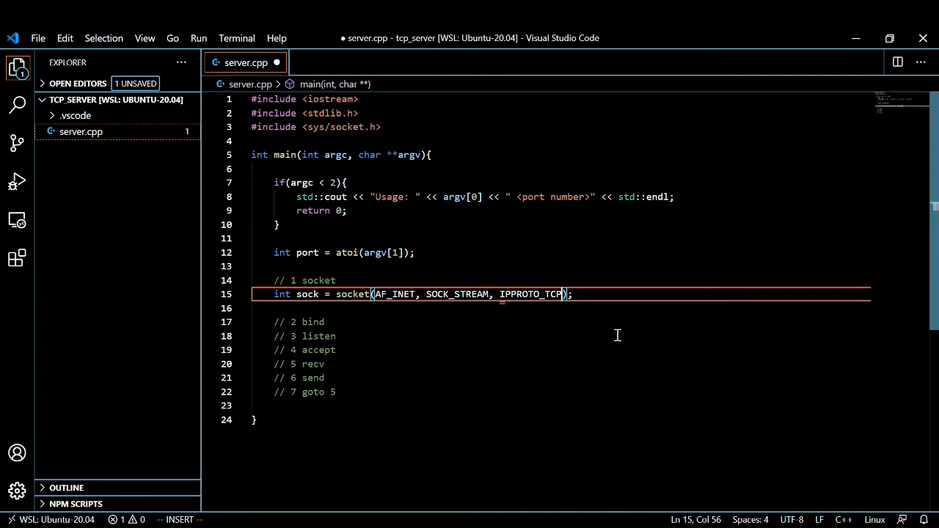
{"action": "type", "text": "0"}
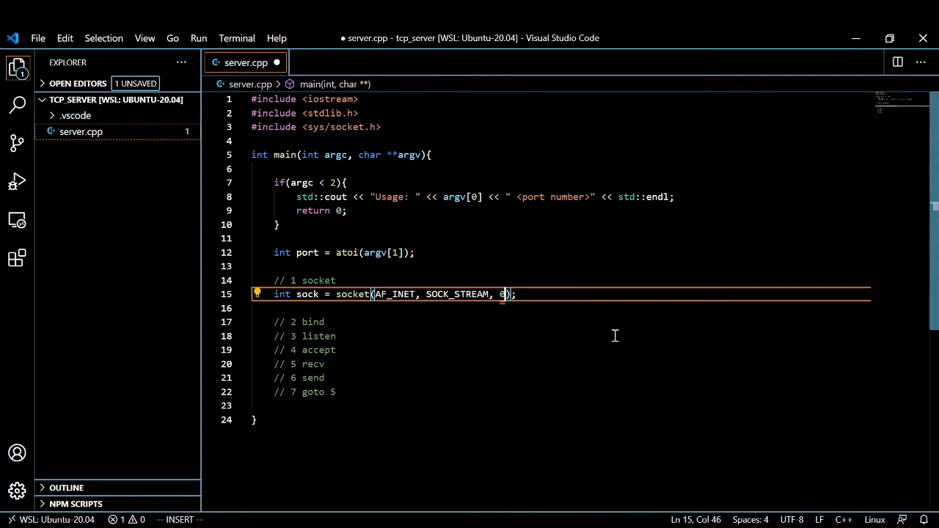
Declare struct sockaddr_in address; under the bind comment
{"action": "type", "text": "struct sockaddr_in address;"}
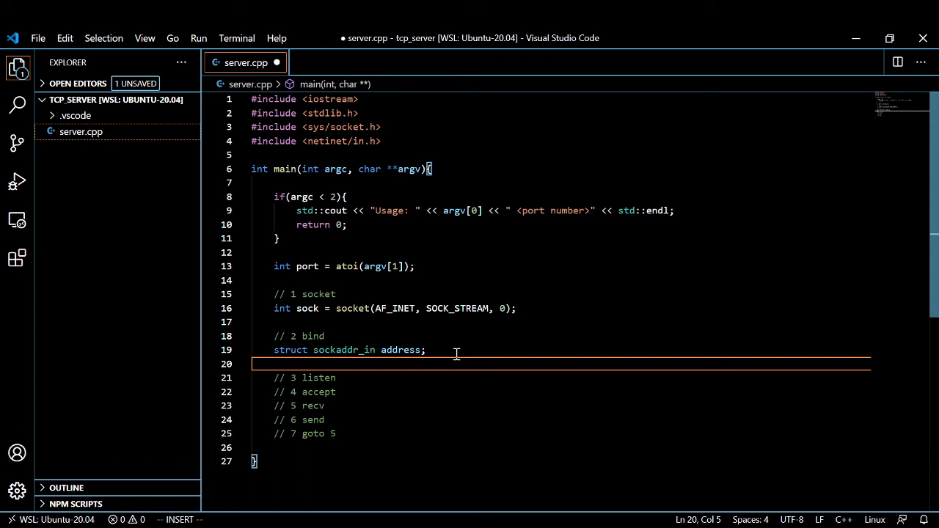
{"action": "mouse_move", "coordinate": [387, 341]}
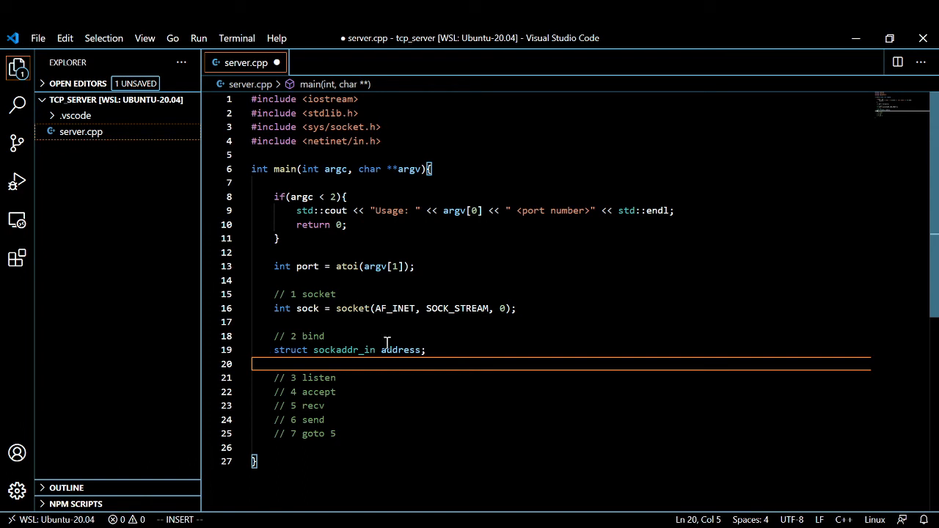
Finish address.sin_port = htons(port); and point out the htons conversion of port
{"action": "left_click", "coordinate": [291, 350]}
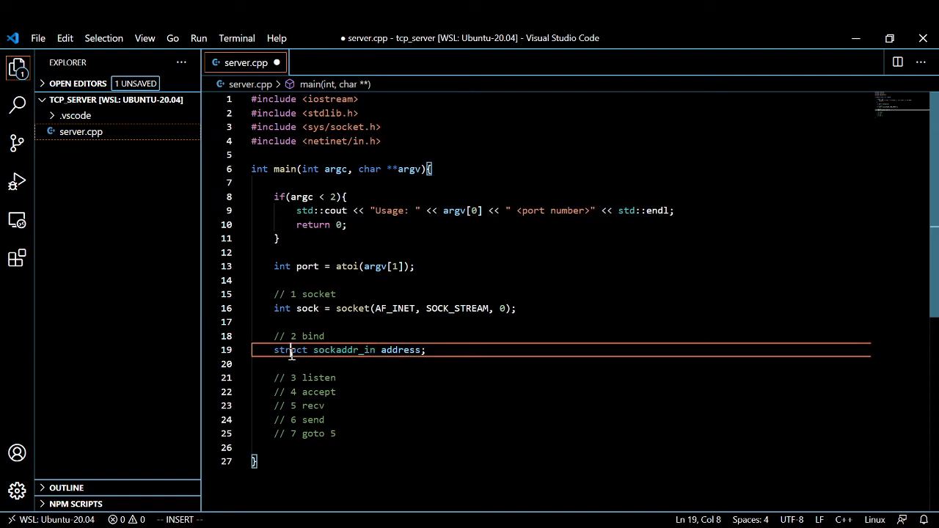
{"action": "double_click", "coordinate": [401, 350]}
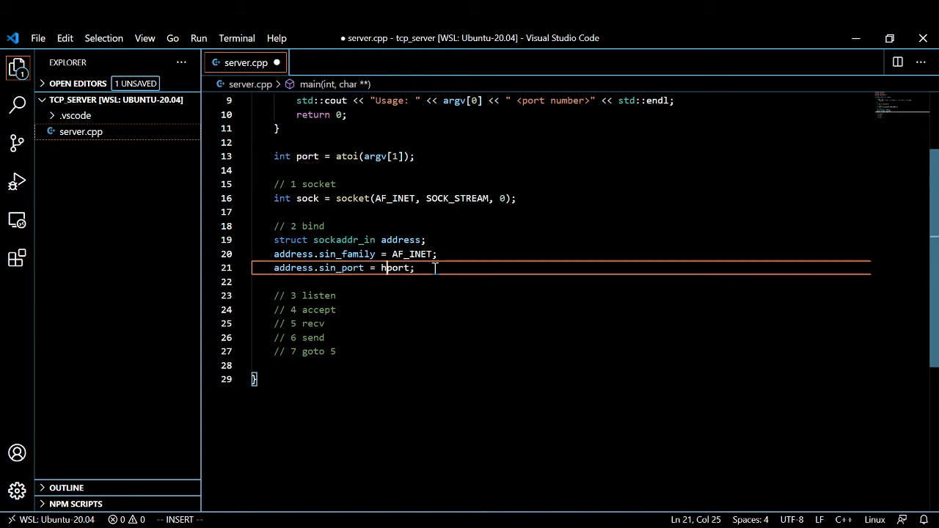
{"action": "type", "text": "tons("}
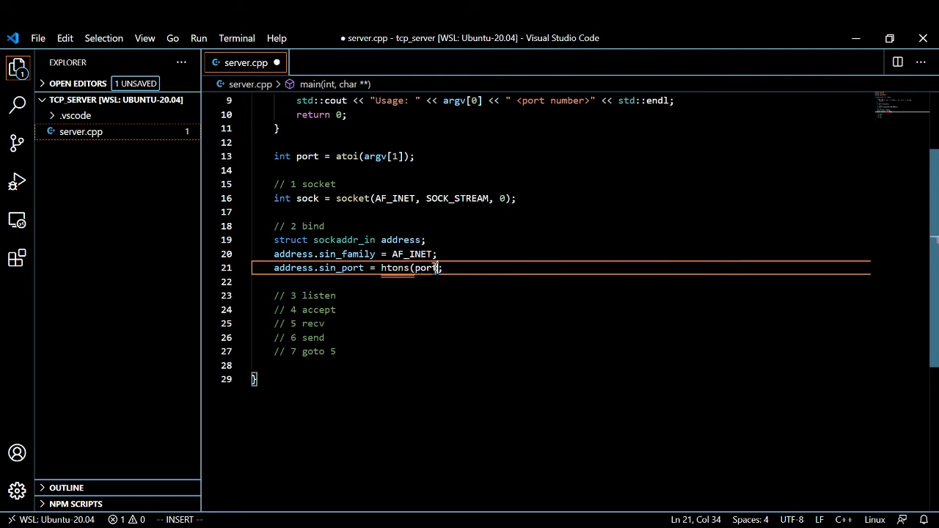
{"action": "type", "text": ")"}
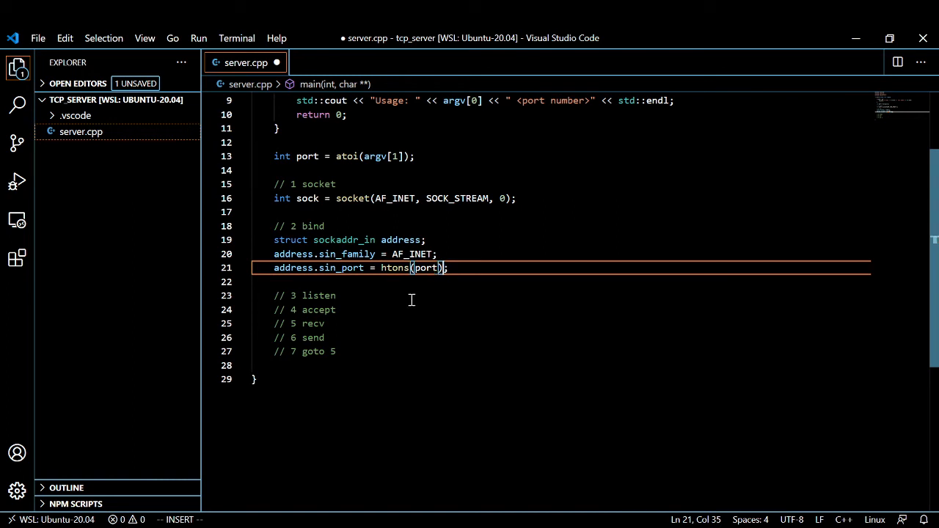
{"action": "mouse_move", "coordinate": [394, 268]}
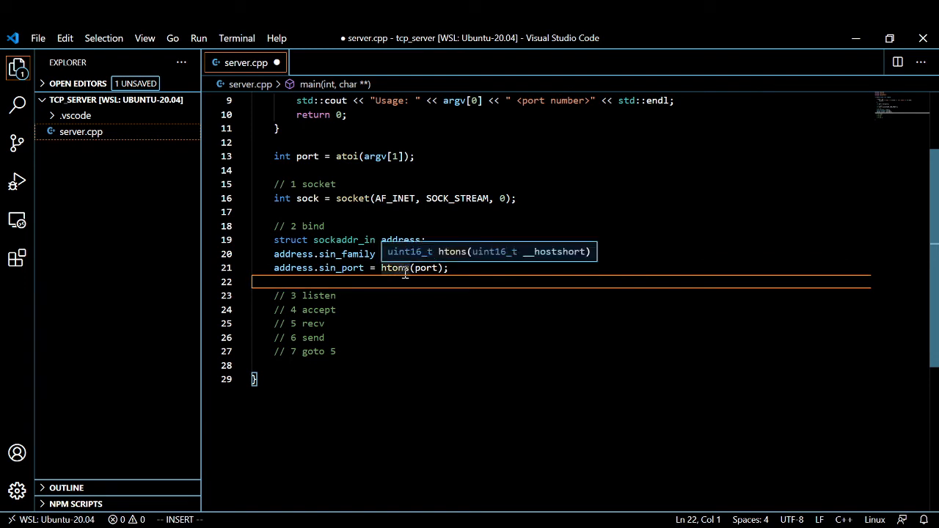
{"action": "mouse_move", "coordinate": [391, 226]}
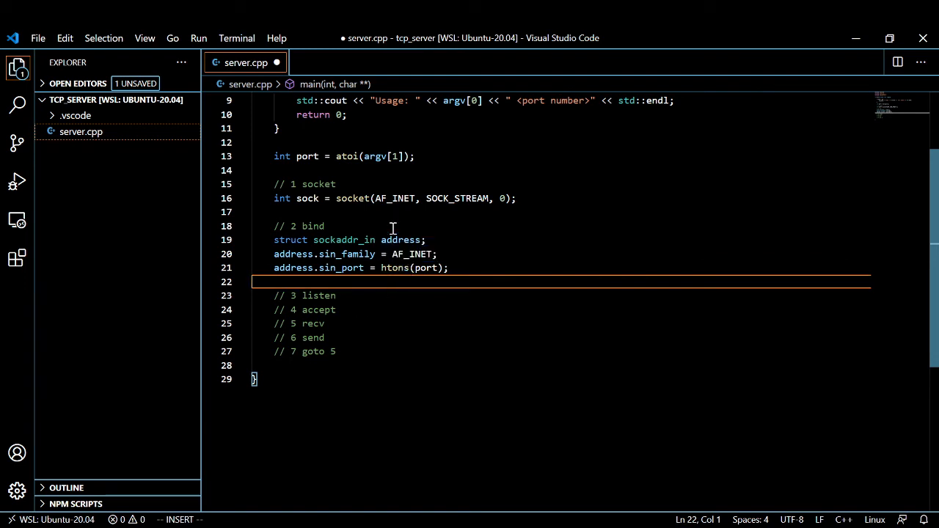
{"action": "mouse_move", "coordinate": [424, 270]}
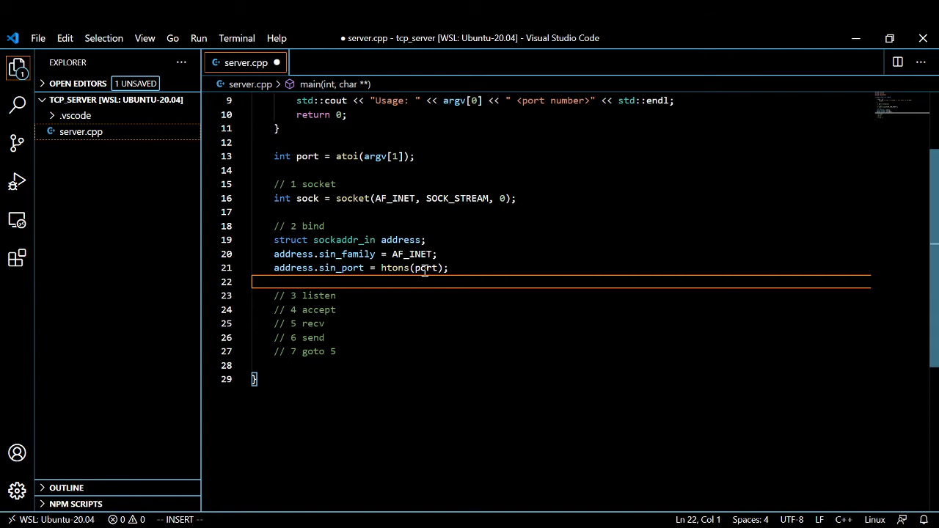
{"action": "double_click", "coordinate": [425, 268]}
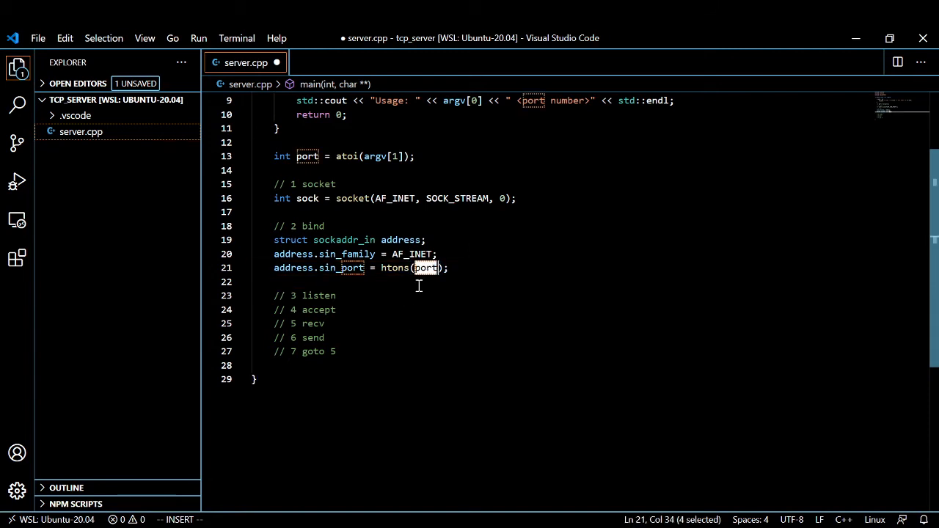
{"action": "double_click", "coordinate": [339, 267]}
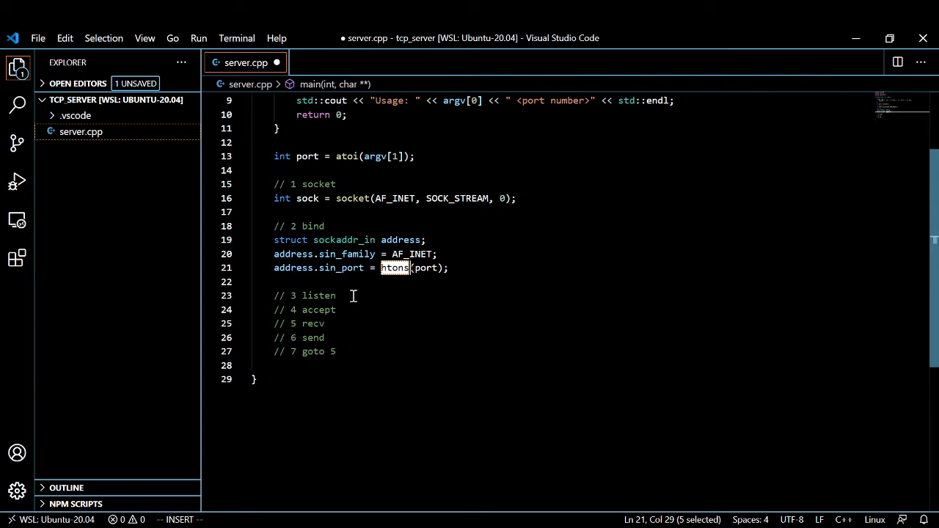
{"action": "mouse_move", "coordinate": [302, 280]}
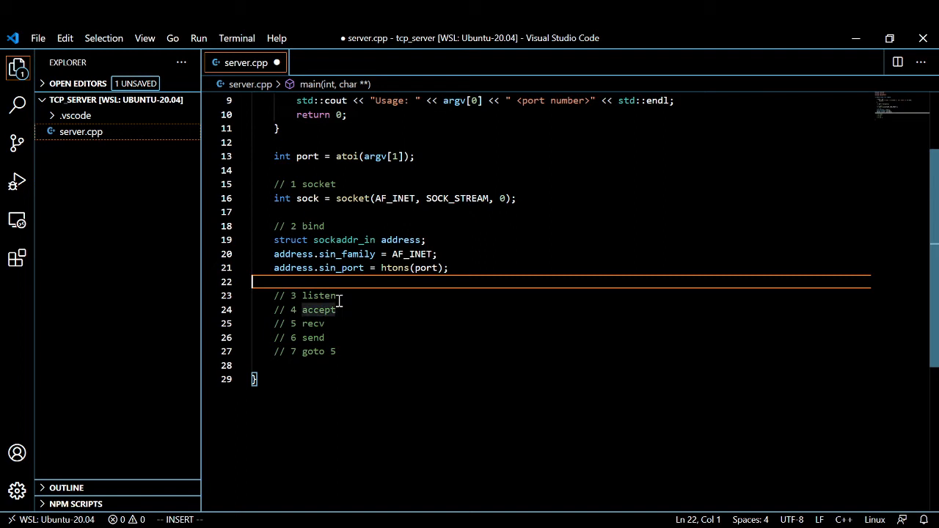
Add int bind_value = bind(sock, (struct sockaddr *)&address, sizeof(address)); with a "Could not bind" check
{"action": "type", "text": "int bind_value = bind(sock, (struct sockaddr *)&address, sizeof(address));"}
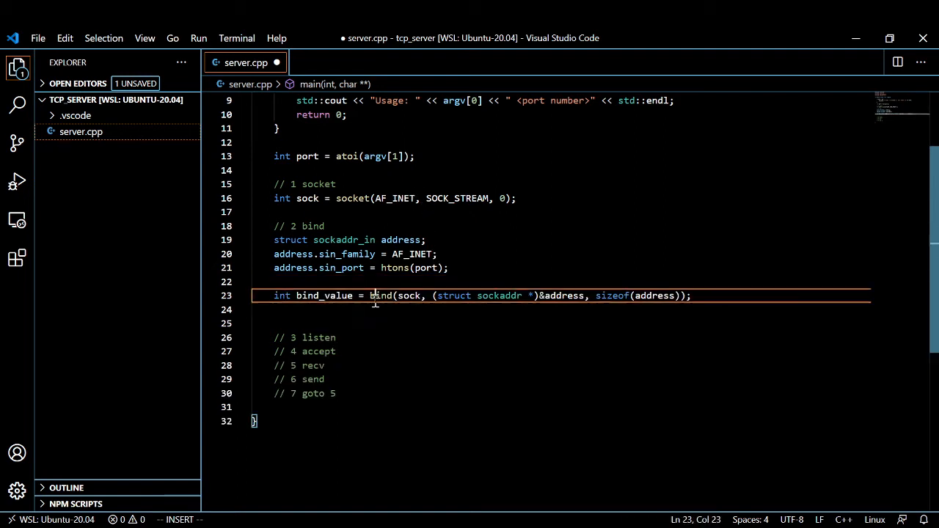
{"action": "double_click", "coordinate": [407, 296]}
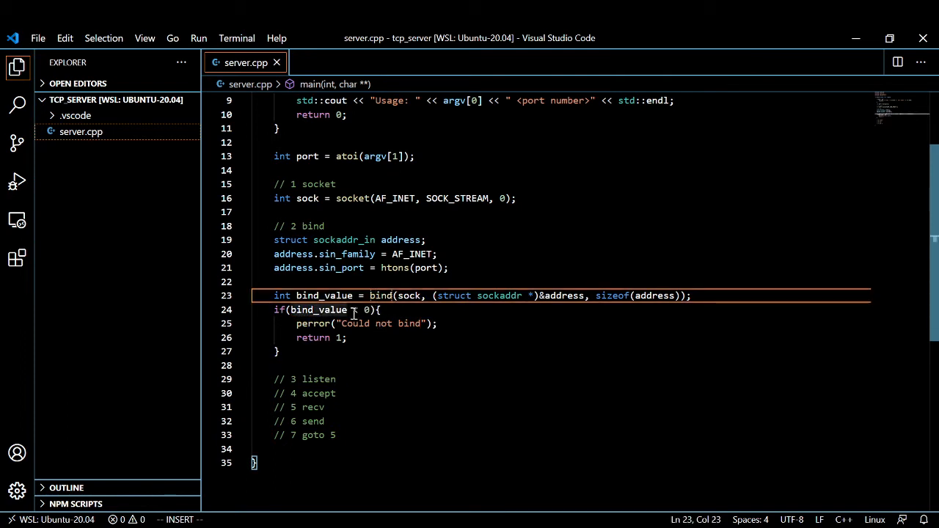
{"action": "double_click", "coordinate": [318, 309]}
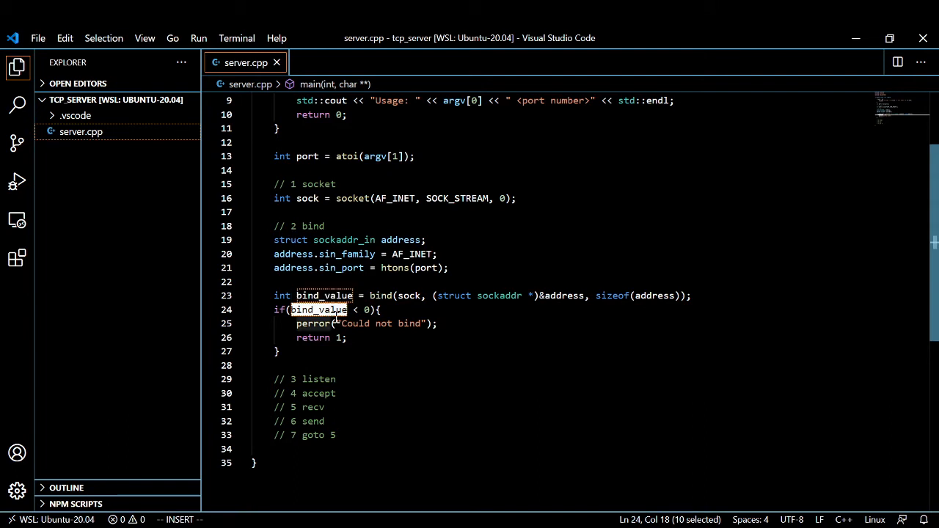
{"action": "mouse_move", "coordinate": [555, 295]}
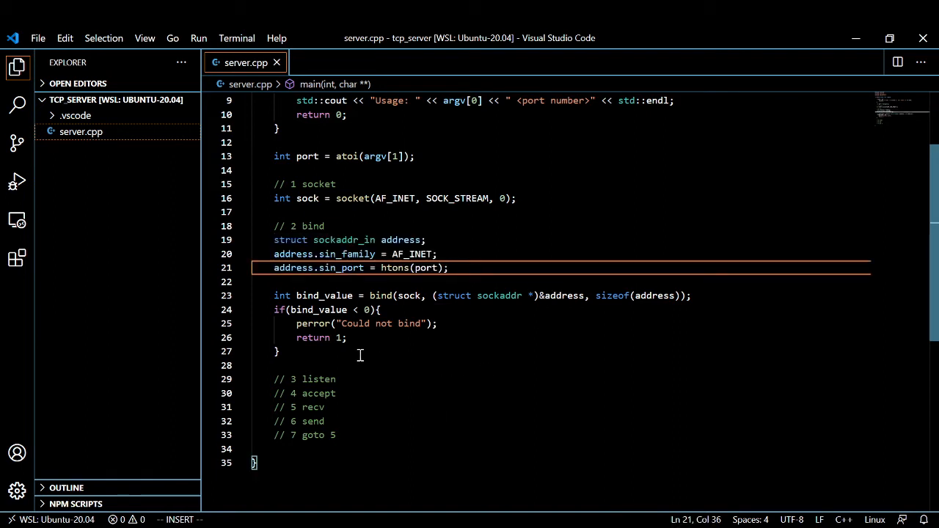
{"action": "left_click", "coordinate": [300, 324]}
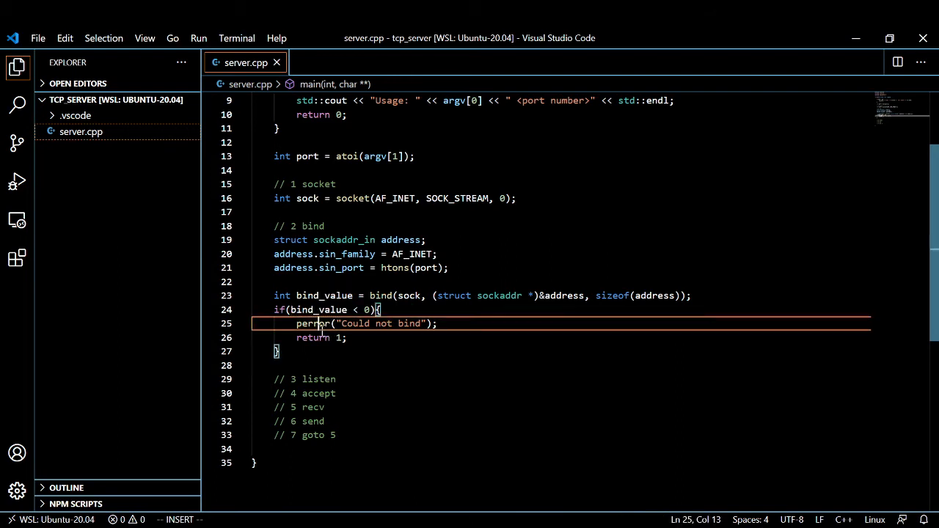
{"action": "double_click", "coordinate": [313, 324]}
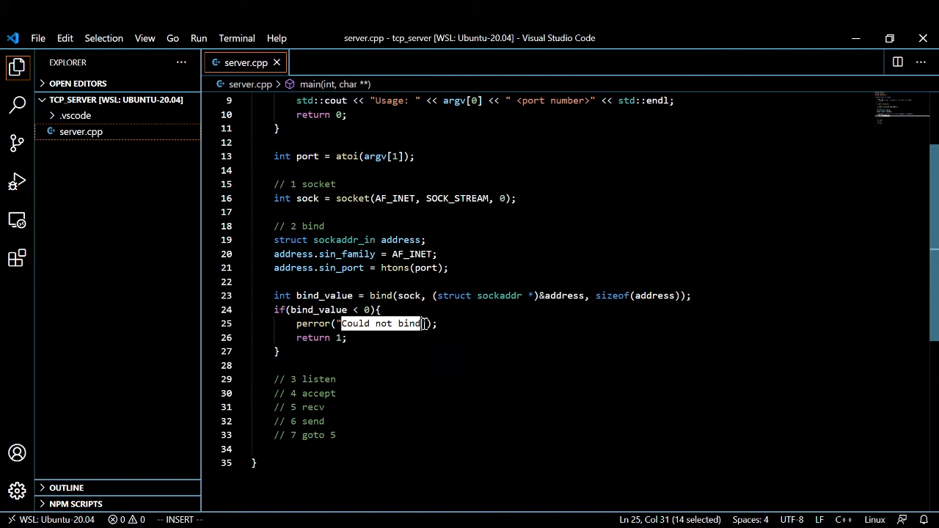
{"action": "mouse_move", "coordinate": [415, 334]}
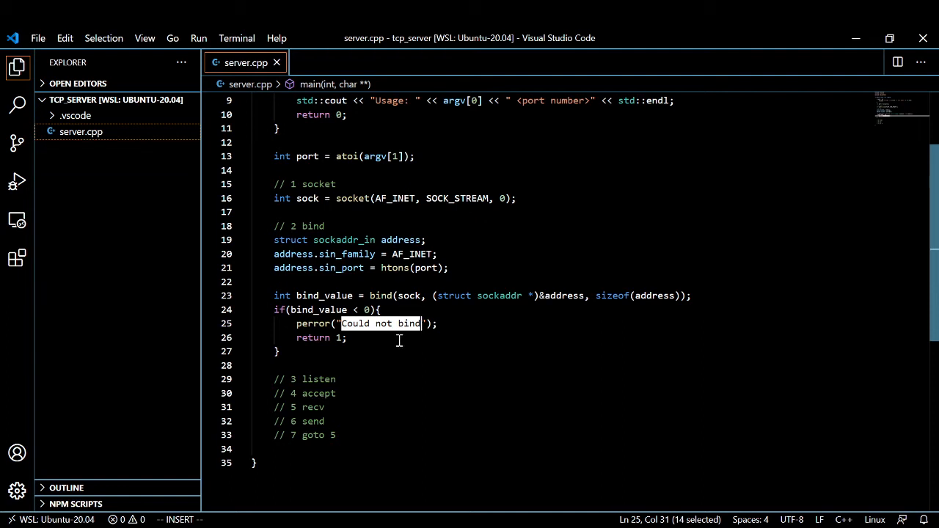
{"action": "mouse_move", "coordinate": [383, 345]}
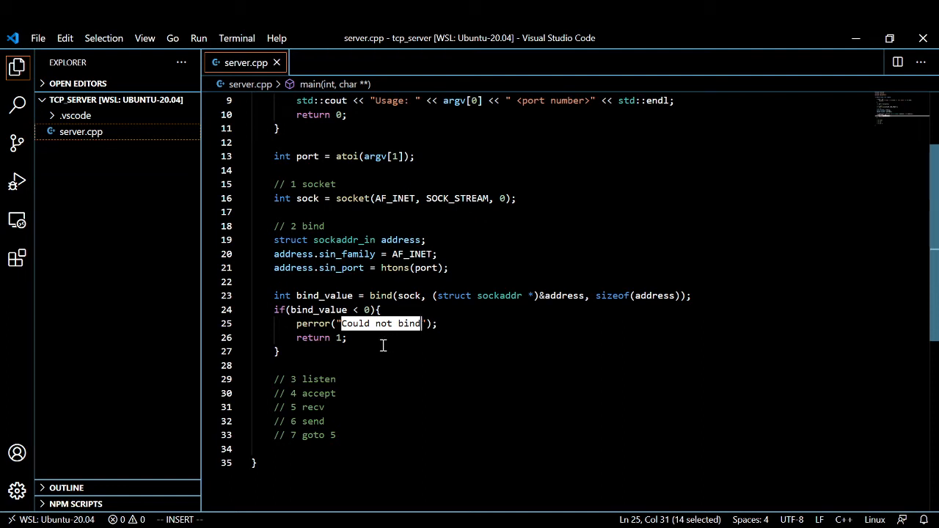
Add int listen_value = listen(sock, 1); and paste the error check renamed to listen_value
{"action": "type", "text": "int listen_value = listen(sock, 1);"}
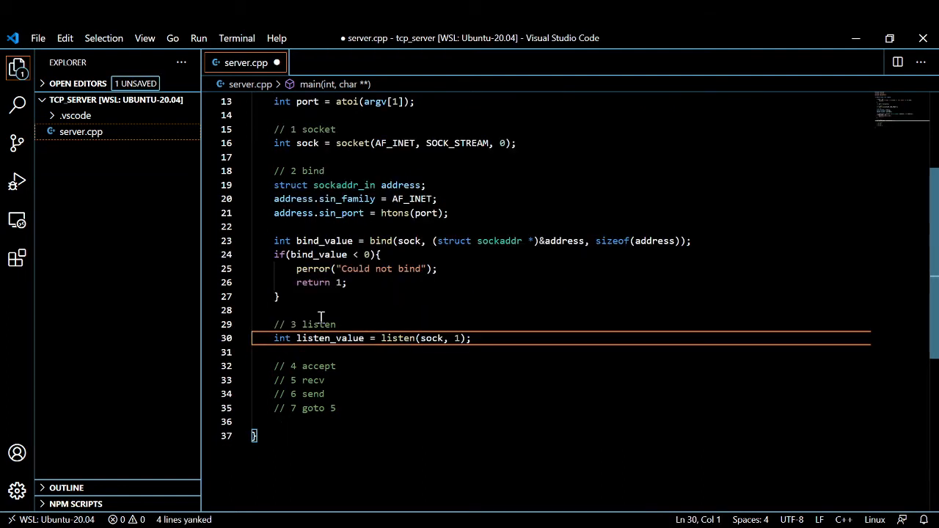
{"action": "double_click", "coordinate": [398, 338]}
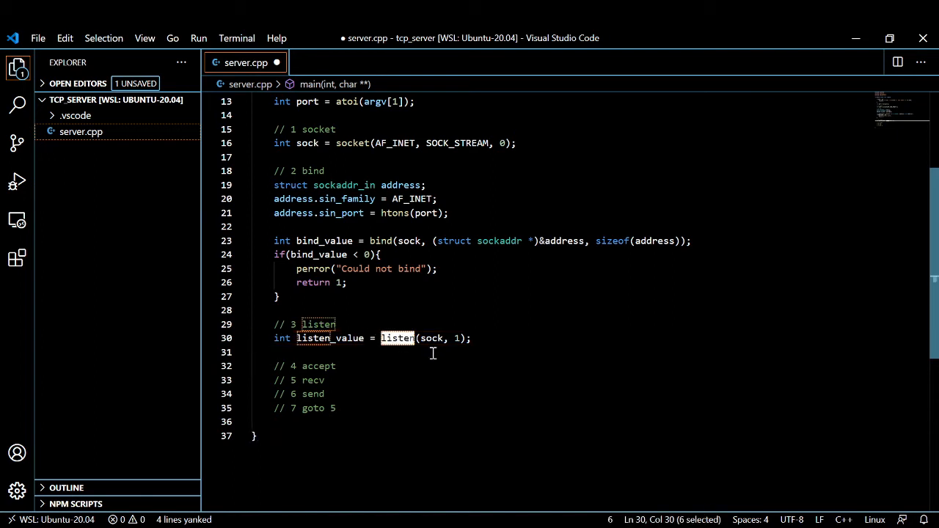
{"action": "key", "text": "Ctrl+v"}
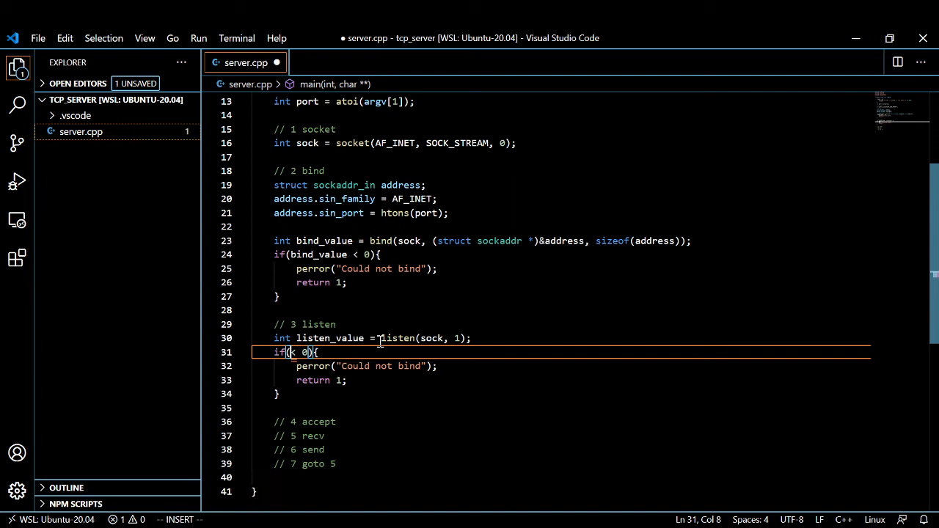
{"action": "type", "text": "listen_value"}
{"action": "type", "text": "struct sockaddr_in remote_address;"}
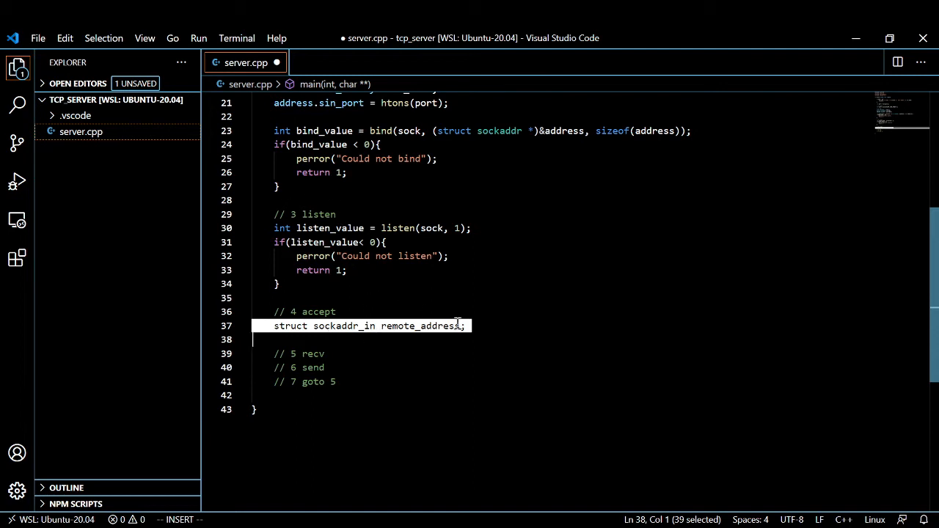
Declare socklen_t remote_addrlen = sizeof(address); under the accept comment
{"action": "type", "text": "socklen_t remote_addrlen = sizeof(address);"}
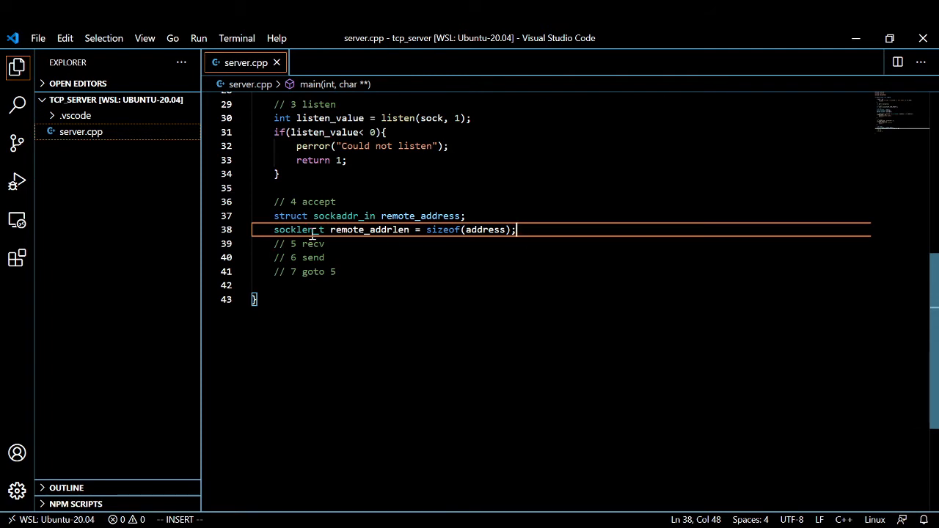
{"action": "left_click", "coordinate": [308, 230]}
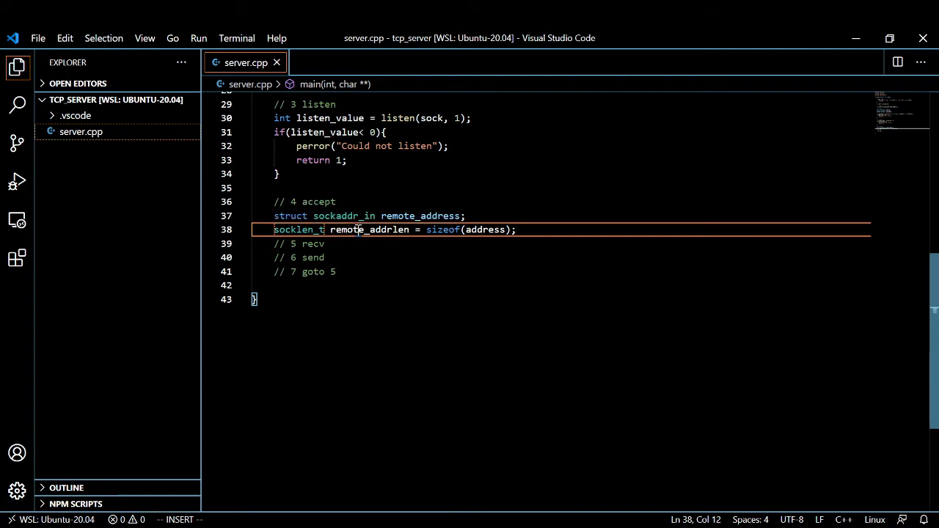
{"action": "double_click", "coordinate": [369, 229]}
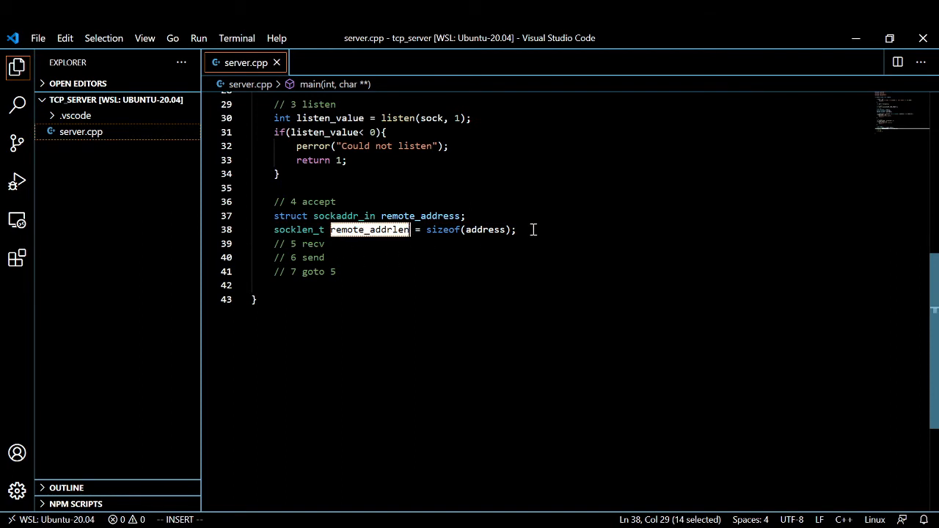
Add int client_socket = accept(...) and a "Waiting for new connection" cout line above it
{"action": "type", "text": "int client_socket = accept(sock, (struct sockaddr *)&remote_address, &remote_addrlen)"}
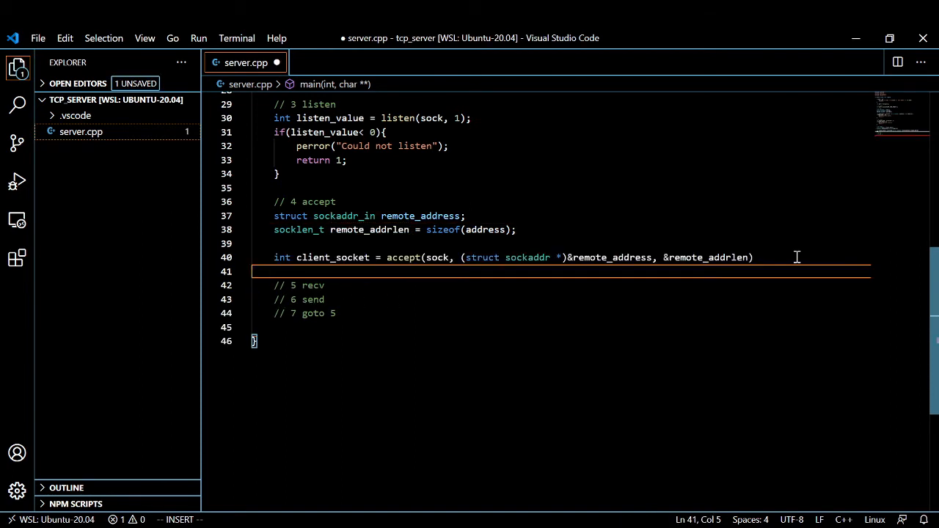
{"action": "double_click", "coordinate": [438, 258]}
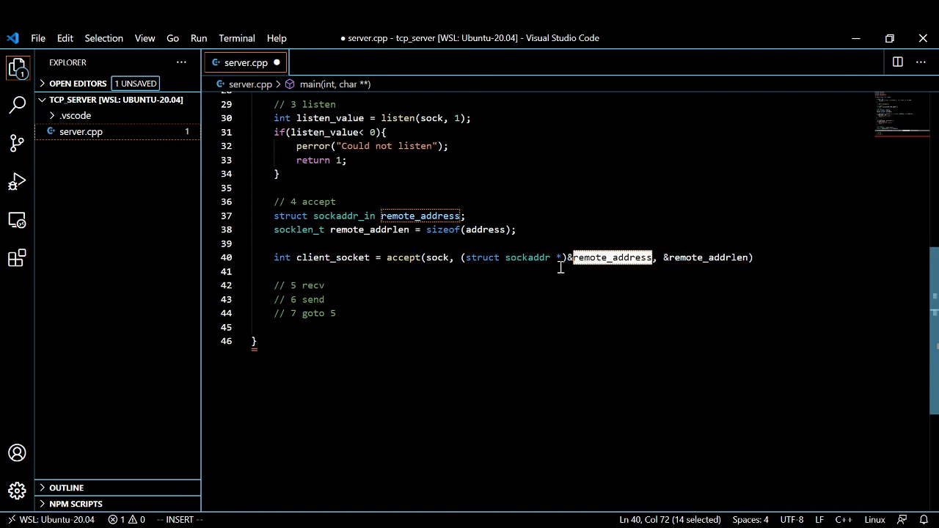
{"action": "mouse_move", "coordinate": [514, 258]}
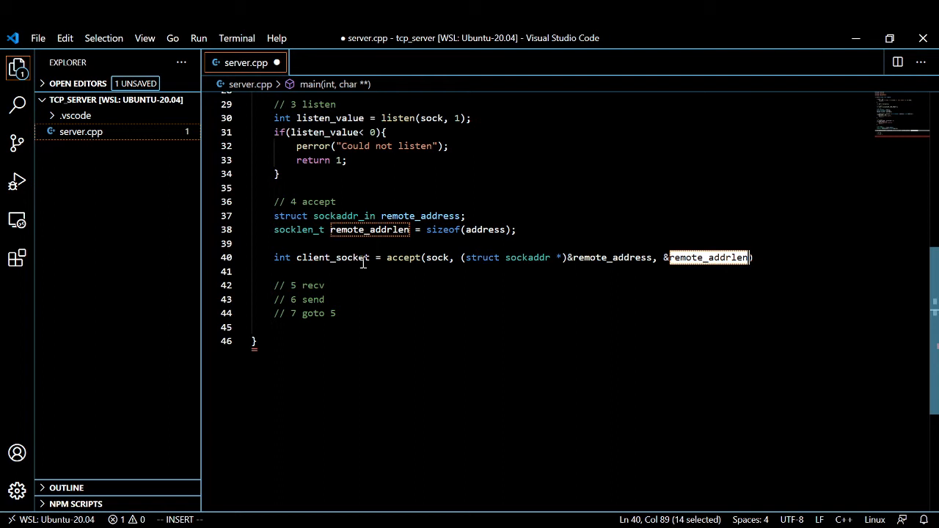
{"action": "double_click", "coordinate": [404, 257]}
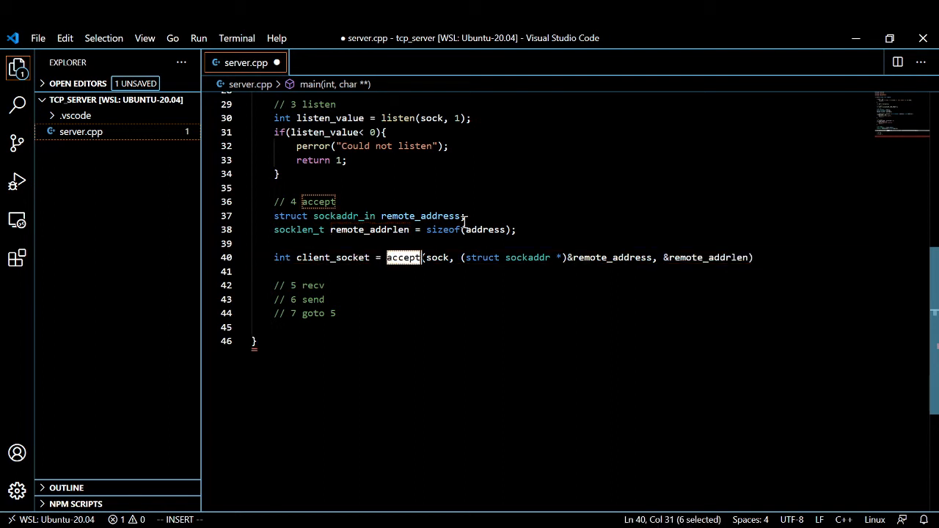
{"action": "mouse_move", "coordinate": [446, 215]}
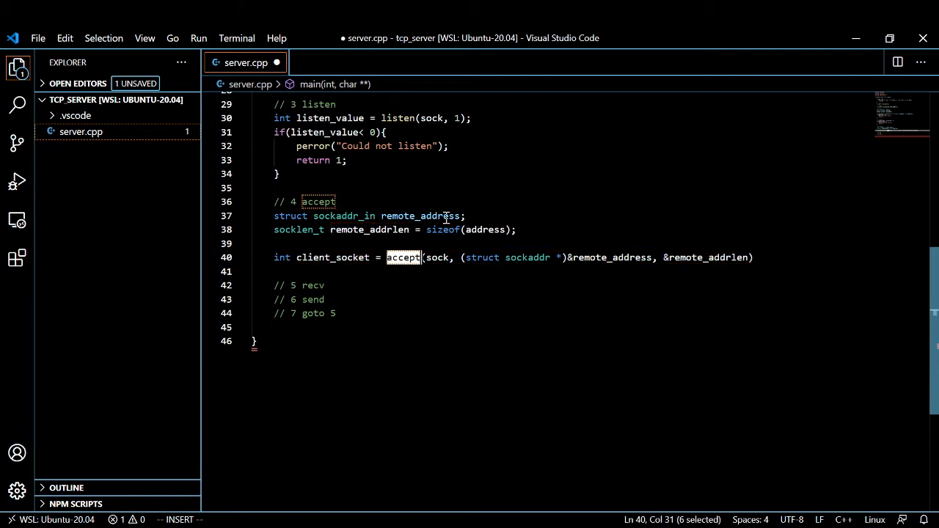
{"action": "type", "text": "std::cout << \"Waiting for new connection\" << std::endl;"}
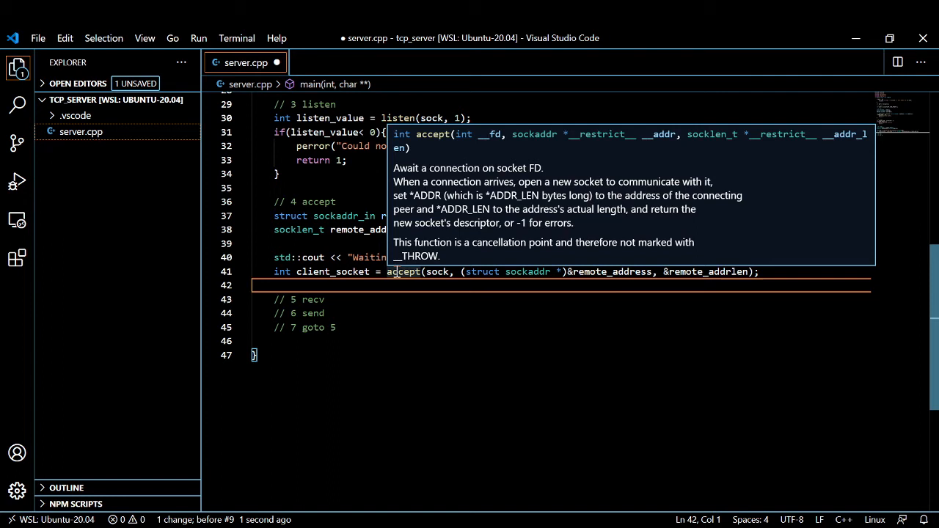
{"action": "mouse_move", "coordinate": [277, 257]}
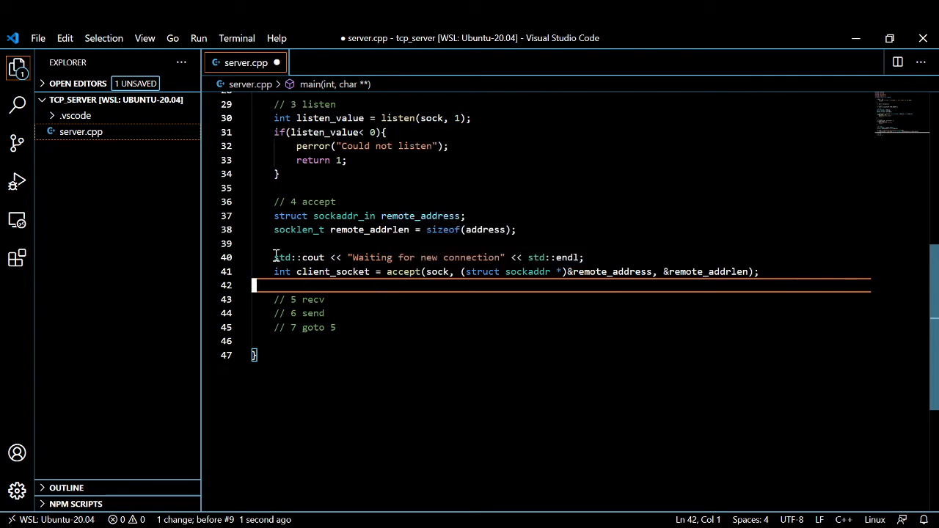
Replace the Waiting line with client_ip = inet_ntoa(...) and int remote_port = ntohs(remote_address.sin_port);
{"action": "left_click_drag", "start_coordinate": [274, 257], "coordinate": [584, 257]}
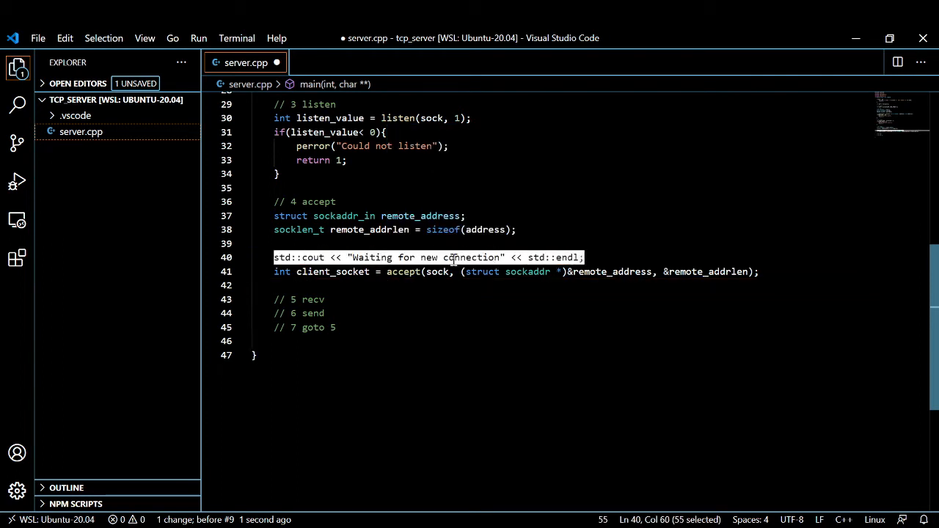
{"action": "mouse_move", "coordinate": [451, 257]}
{"action": "type", "text": "std::string client_ip = inet_ntoa(remote_address.sin_addr);"}
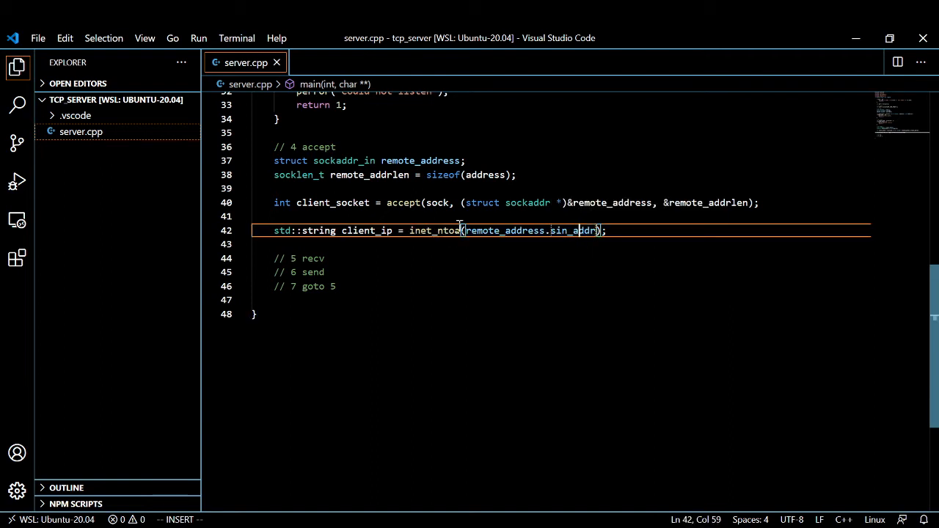
{"action": "double_click", "coordinate": [434, 230]}
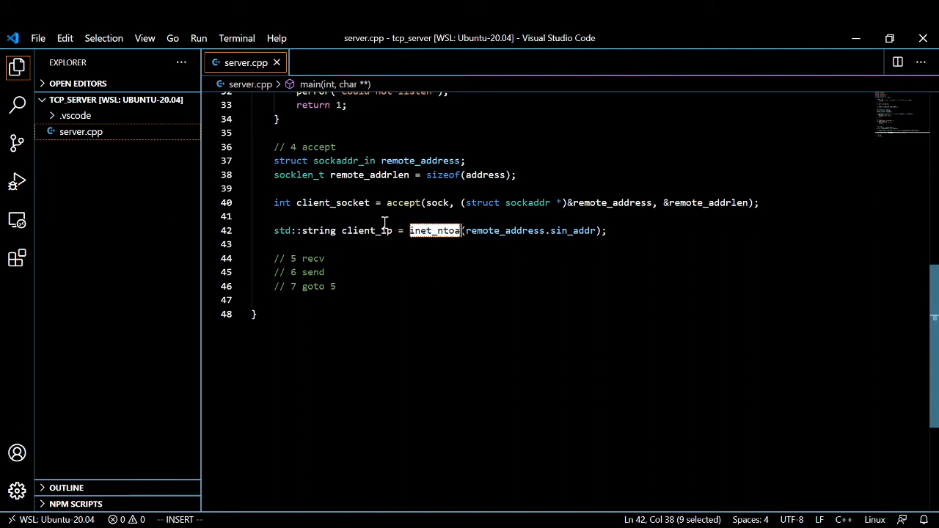
{"action": "type", "text": "int remote_port = ntohs(remote_address.sin_port);"}
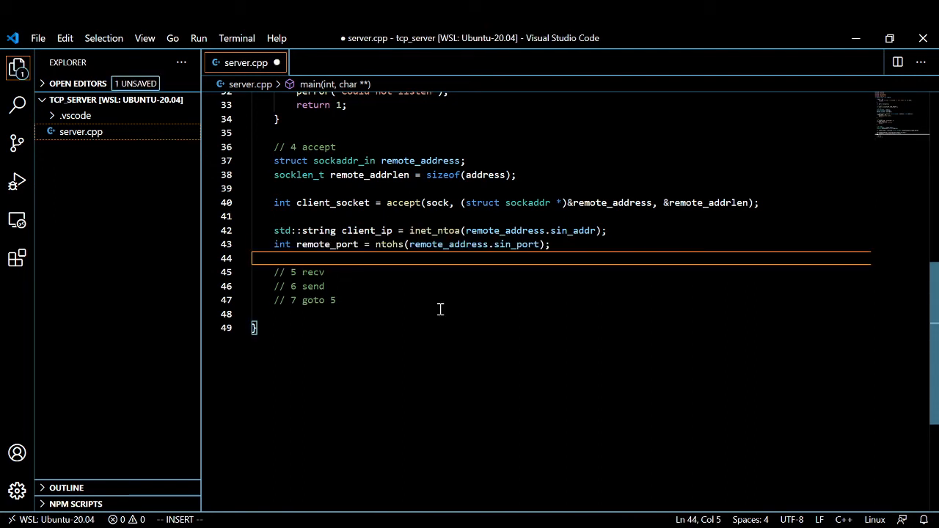
{"action": "mouse_move", "coordinate": [408, 314]}
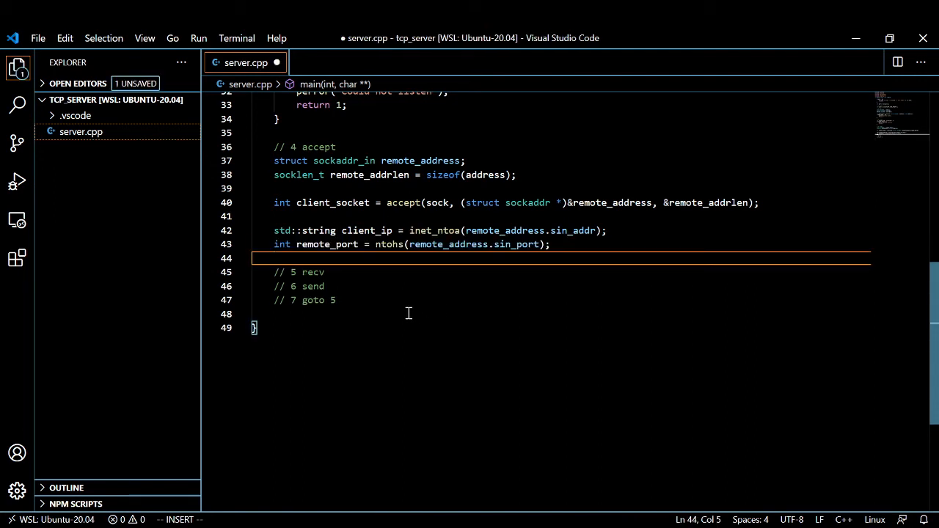
{"action": "mouse_move", "coordinate": [387, 244]}
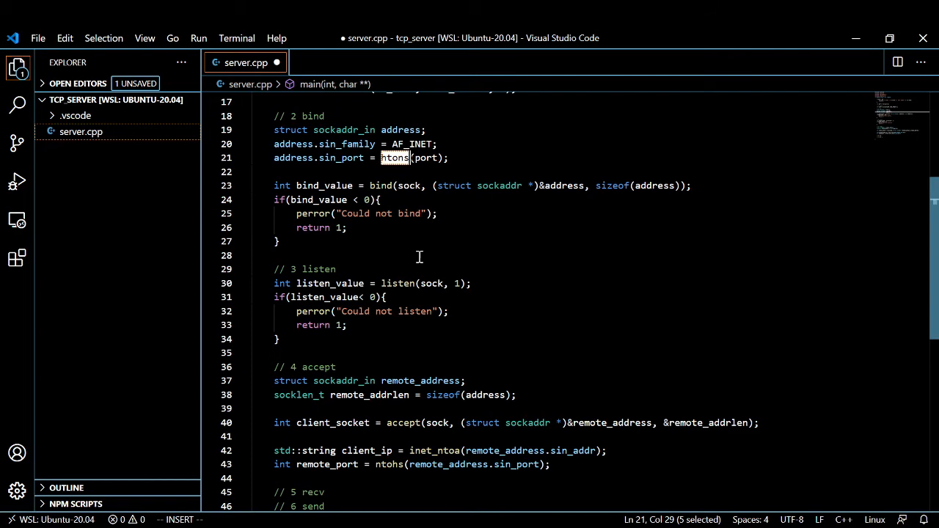
{"action": "scroll", "scroll_direction": "down", "scroll_amount": 3}
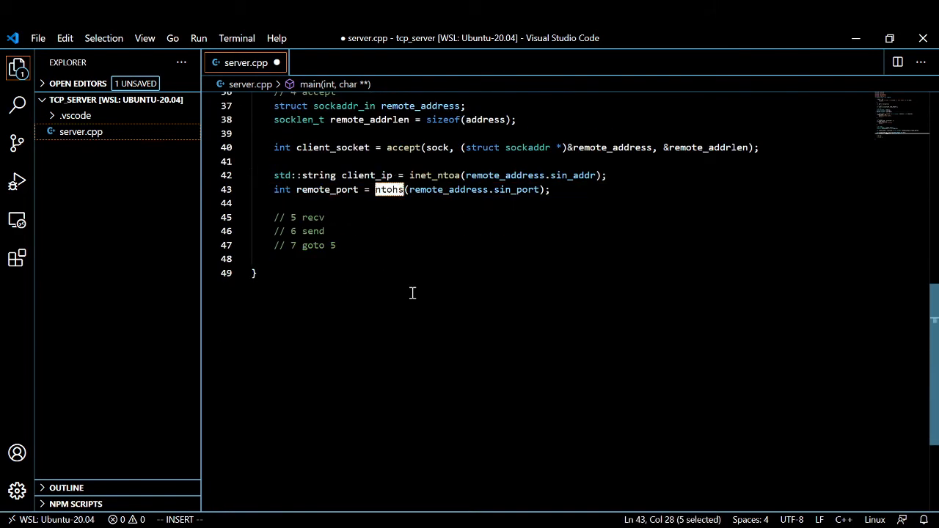
{"action": "mouse_move", "coordinate": [408, 293]}
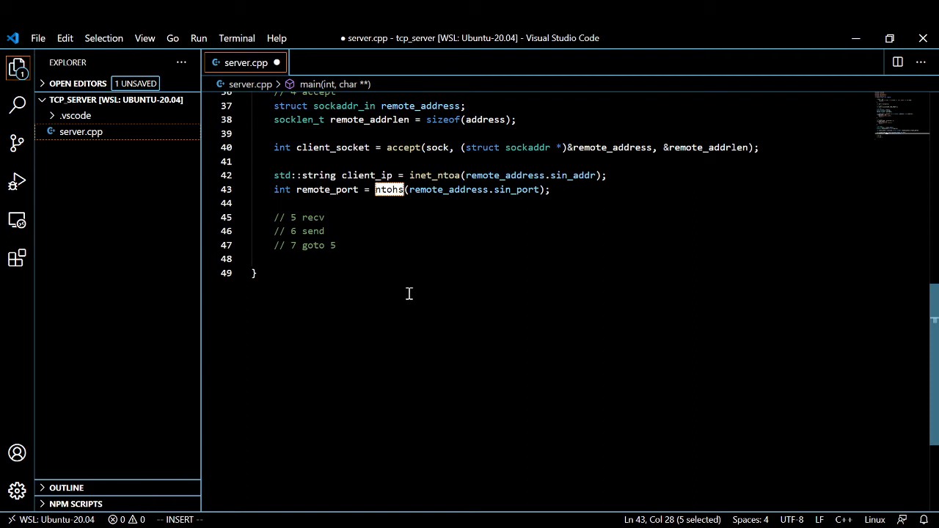
{"action": "mouse_move", "coordinate": [402, 276]}
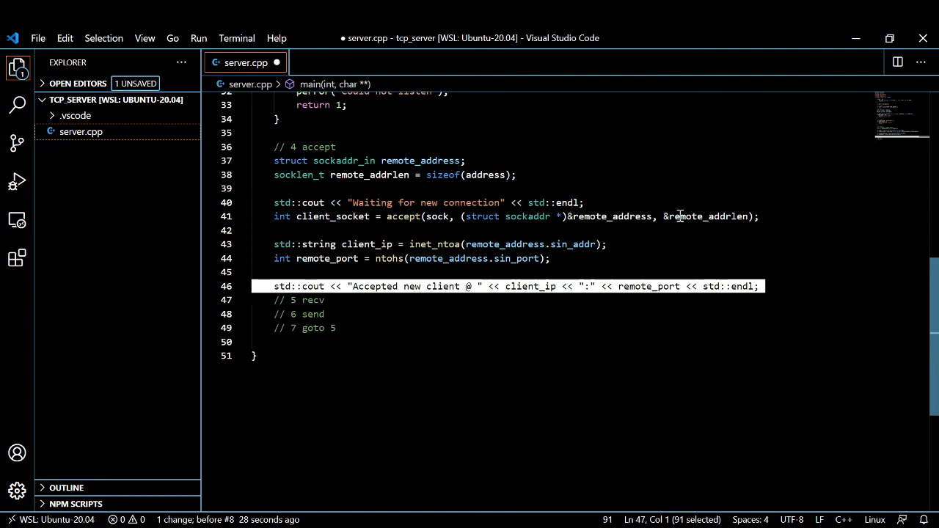
Declare the 1024-byte buffer and clear it with memset(buffer, 0, BUFFLEN); inside the while(1) loop
{"action": "left_click", "coordinate": [438, 300]}
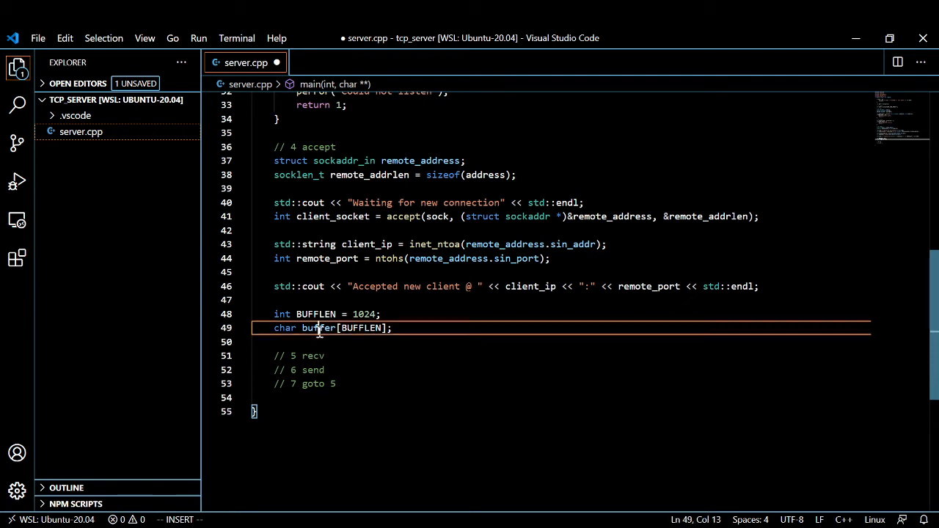
{"action": "double_click", "coordinate": [318, 328]}
{"action": "type", "text": "while(1){"}
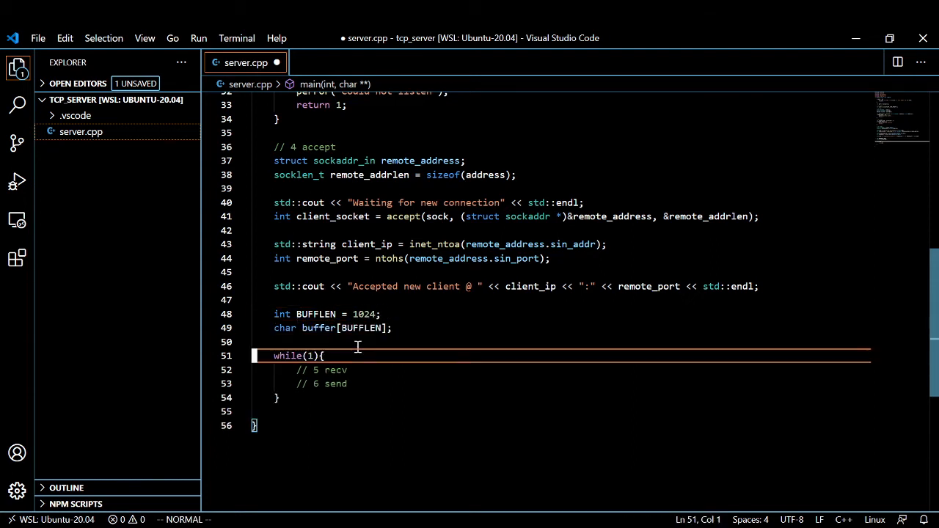
{"action": "scroll", "scroll_direction": "down", "scroll_amount": 3}
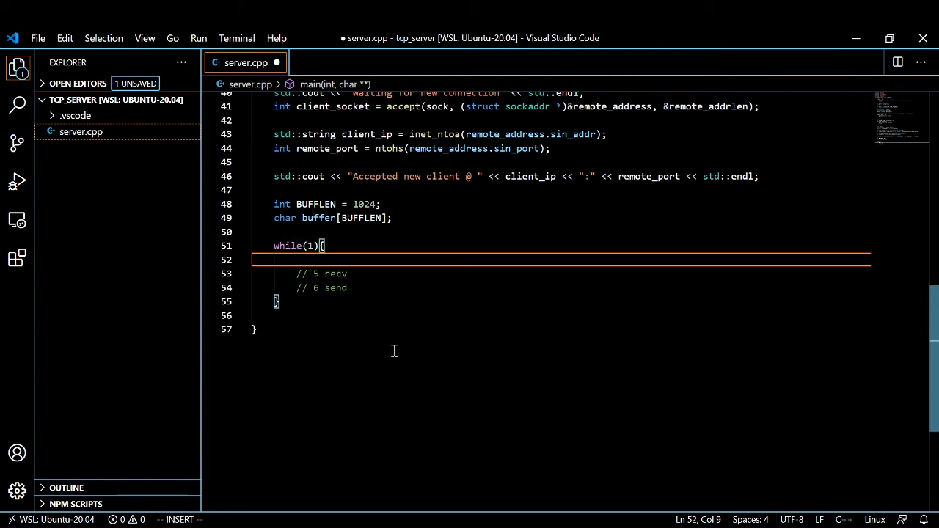
{"action": "mouse_move", "coordinate": [354, 225]}
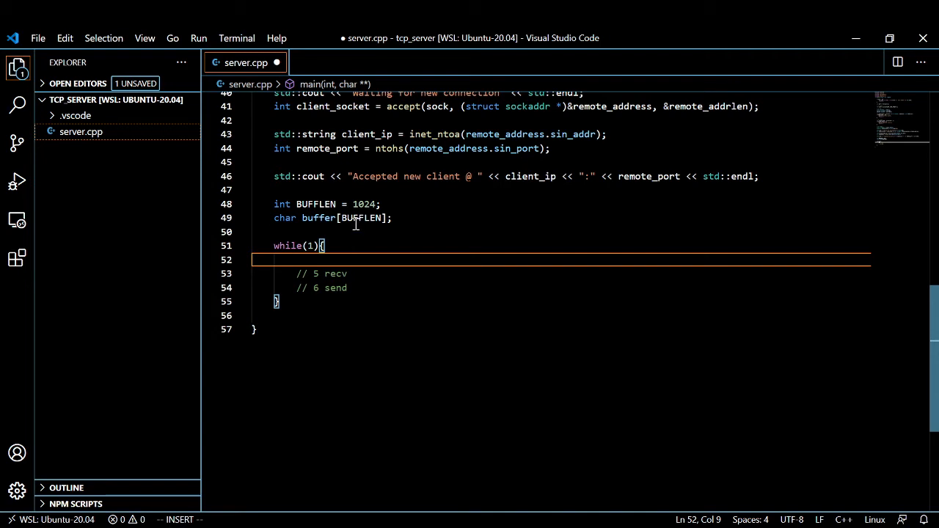
{"action": "mouse_move", "coordinate": [343, 241]}
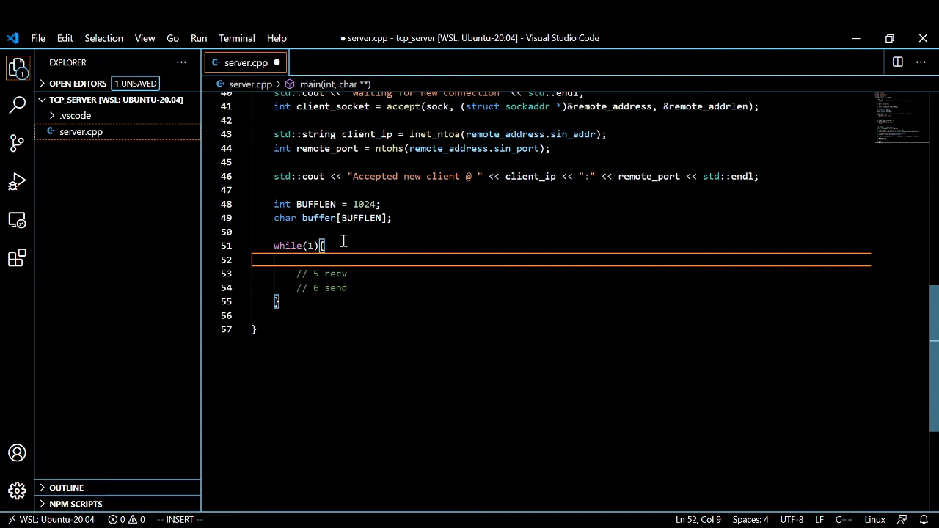
{"action": "type", "text": "memset(buffer, 0, BUFFLEN);"}
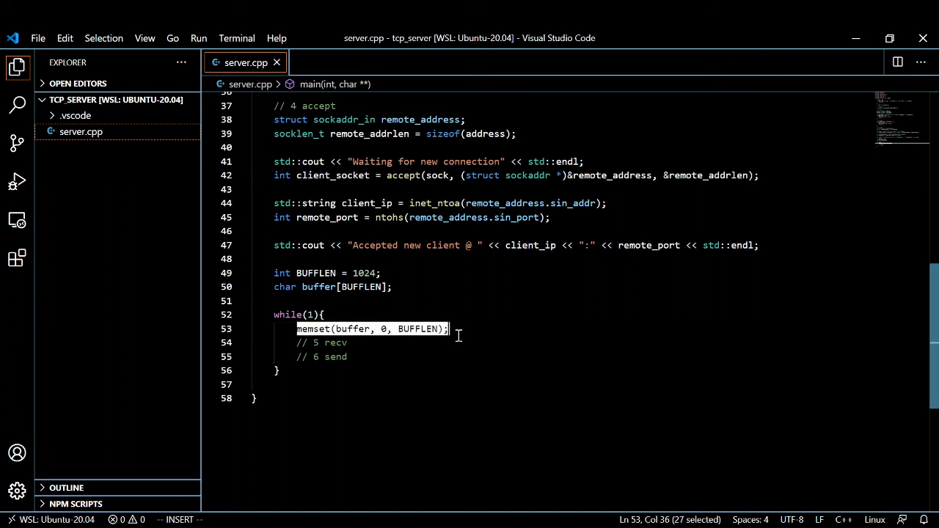
{"action": "mouse_move", "coordinate": [449, 337]}
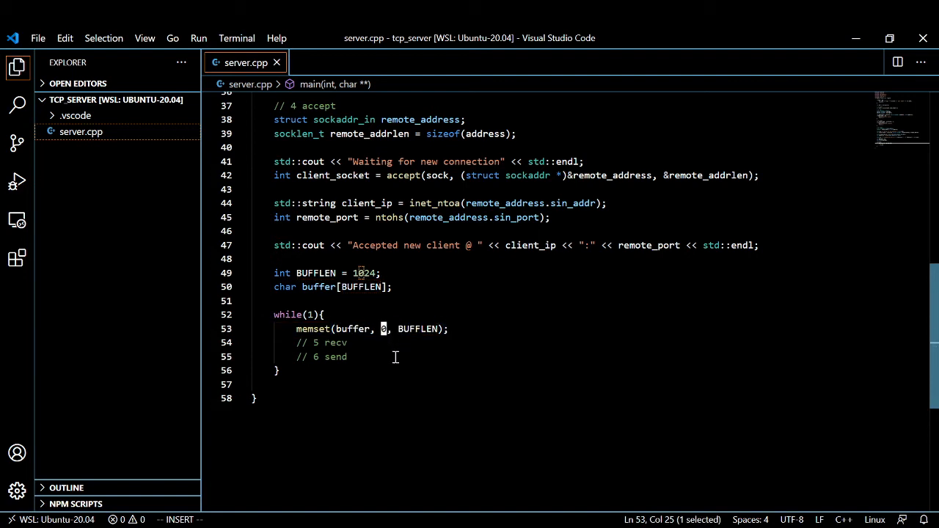
Inside the loop, add int bytes_received = recv(client_socket, buffer, BUFFLEN-1, 0); and review its arguments
{"action": "type", "text": "int bytes_received = recv(client_socket, buffer, BUFFLEN-1, 0);"}
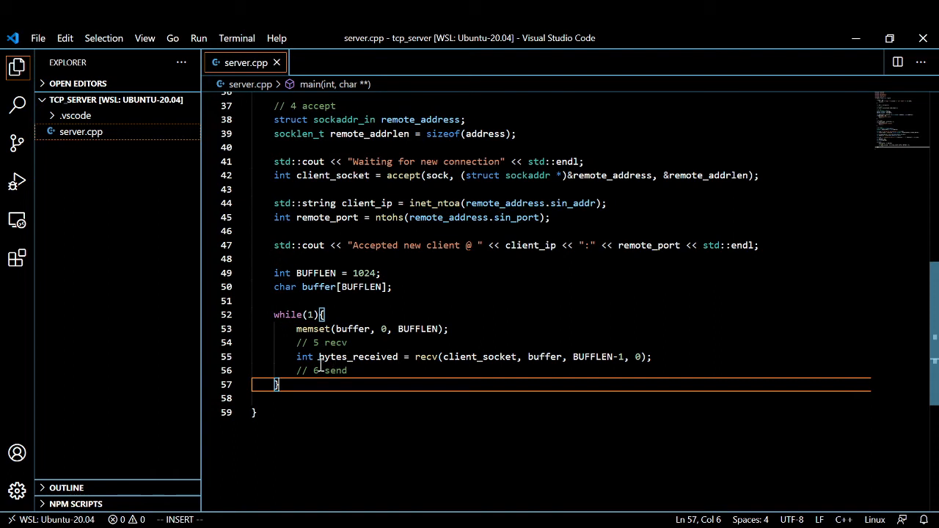
{"action": "double_click", "coordinate": [427, 356]}
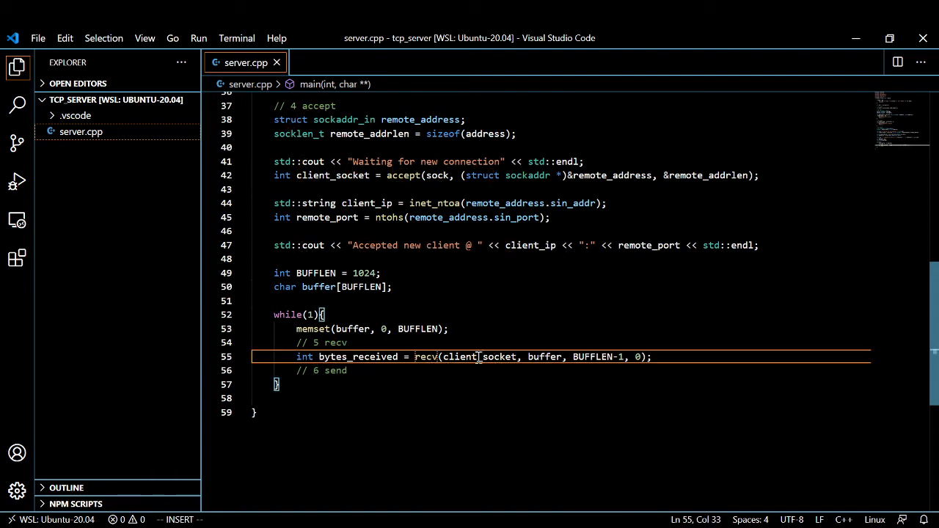
{"action": "double_click", "coordinate": [478, 356]}
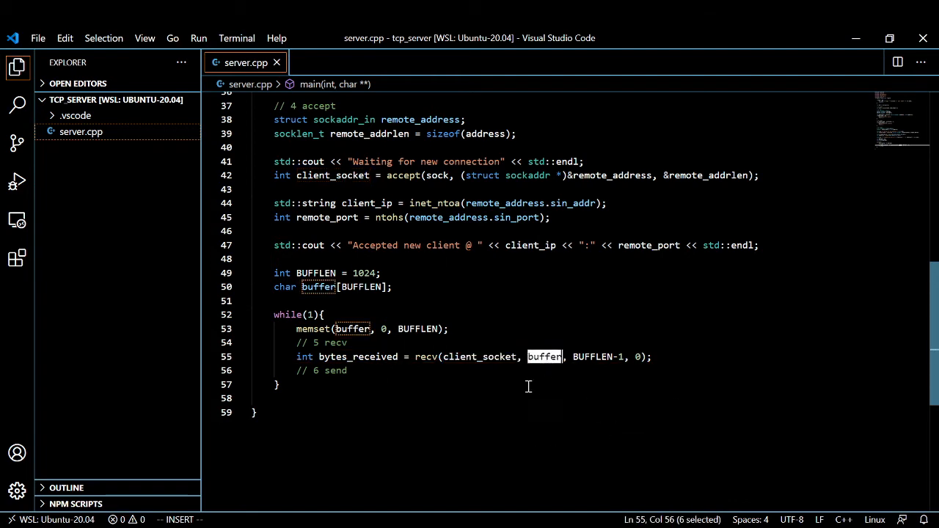
{"action": "mouse_move", "coordinate": [590, 351]}
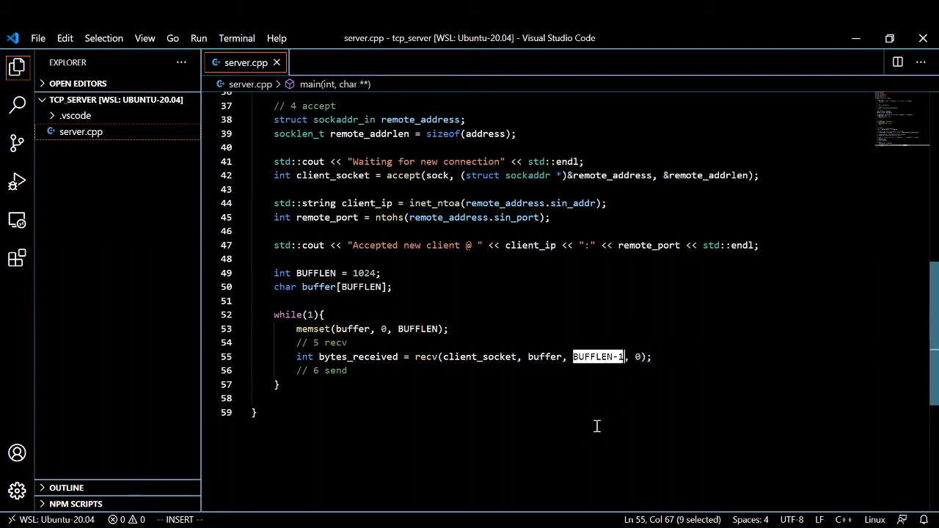
{"action": "mouse_move", "coordinate": [592, 430]}
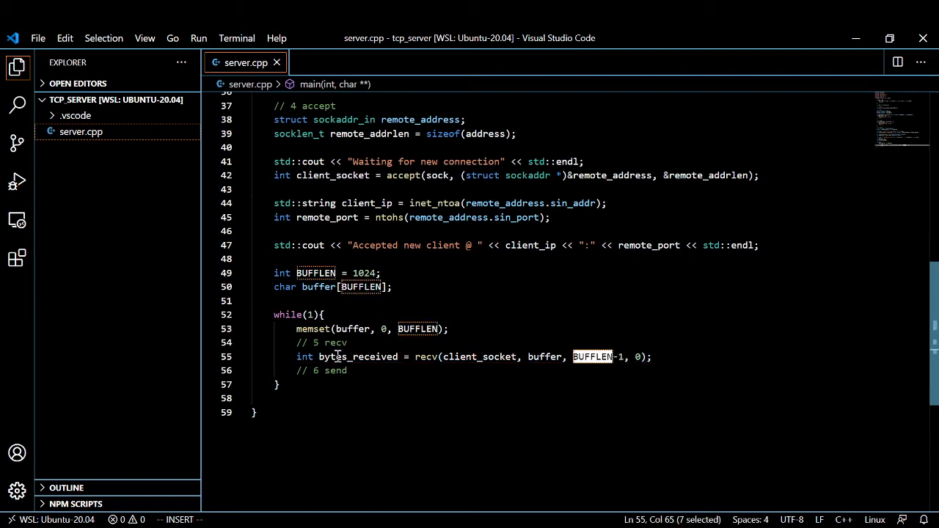
{"action": "left_click", "coordinate": [336, 329]}
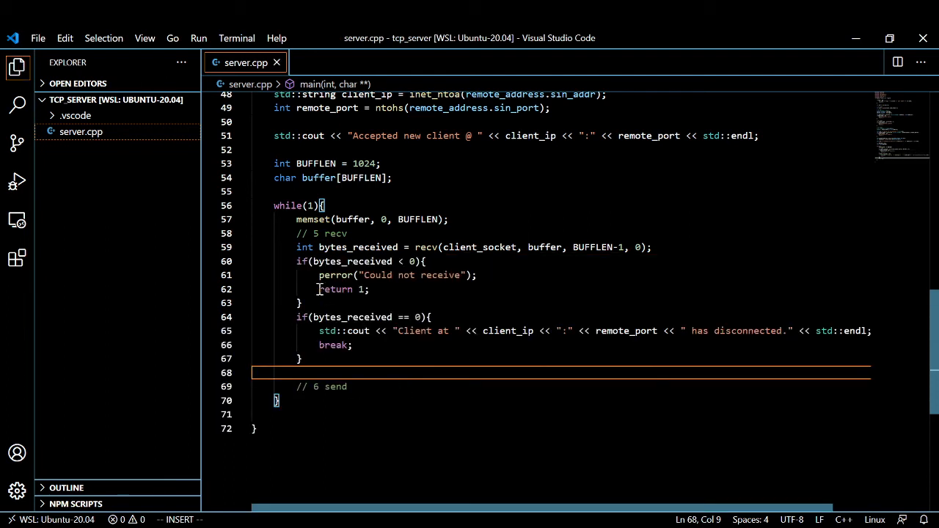
Review the disconnect branch, then print "Shutting down socket." via std::cout after the while loop
{"action": "double_click", "coordinate": [355, 261]}
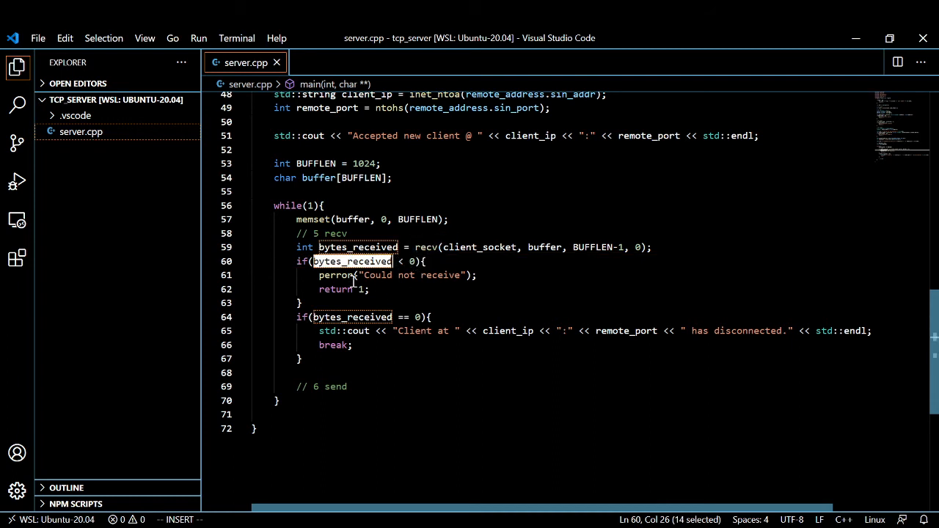
{"action": "double_click", "coordinate": [334, 275]}
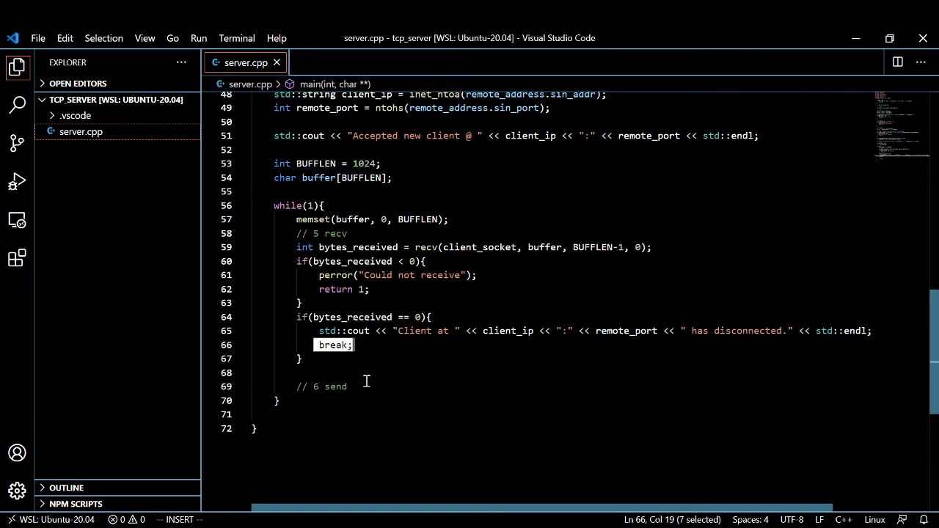
{"action": "mouse_move", "coordinate": [363, 386]}
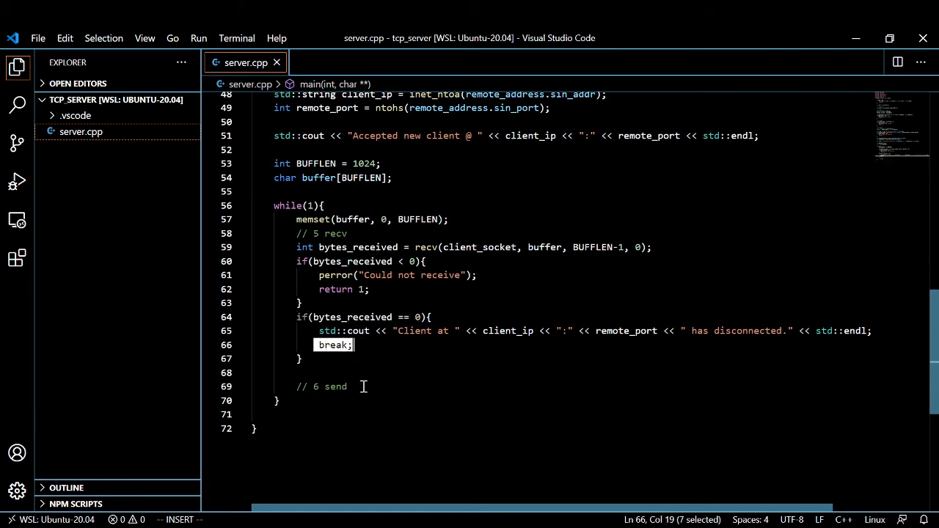
{"action": "type", "text": "std::cout << \"Shutting down socket.\" << std::endl;"}
{"action": "type", "text": "shutdown(client_socket, SHUT_RDWR);"}
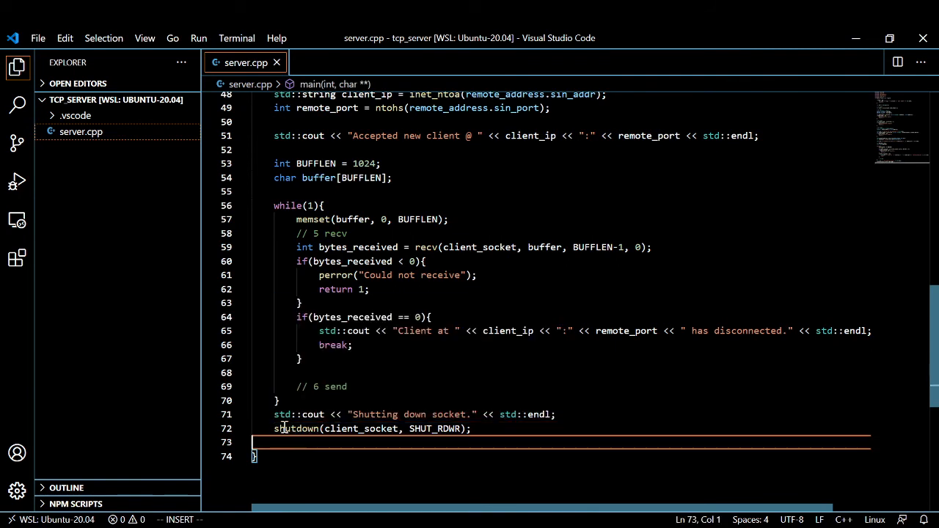
Review the shutdown(client_socket, SHUT_RDWR) call and its client_socket argument
{"action": "left_click", "coordinate": [299, 429]}
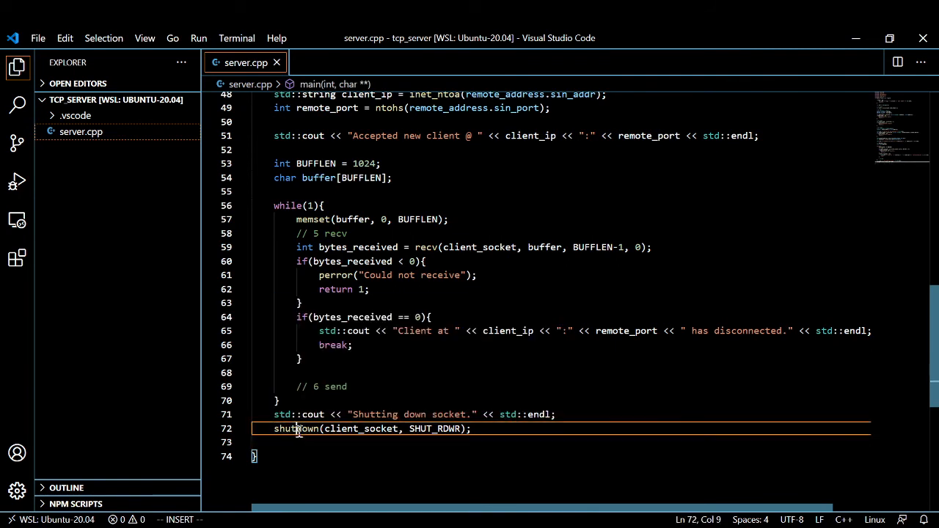
{"action": "double_click", "coordinate": [359, 429]}
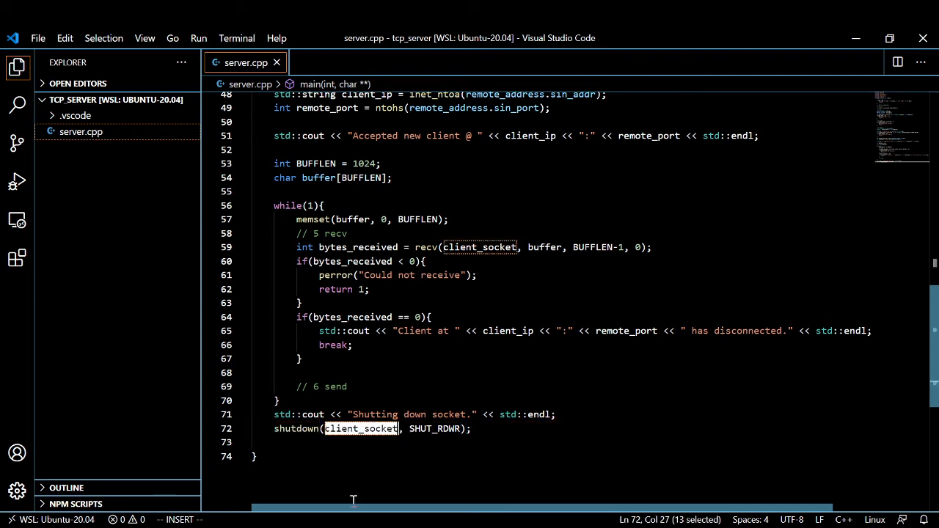
{"action": "mouse_move", "coordinate": [432, 429]}
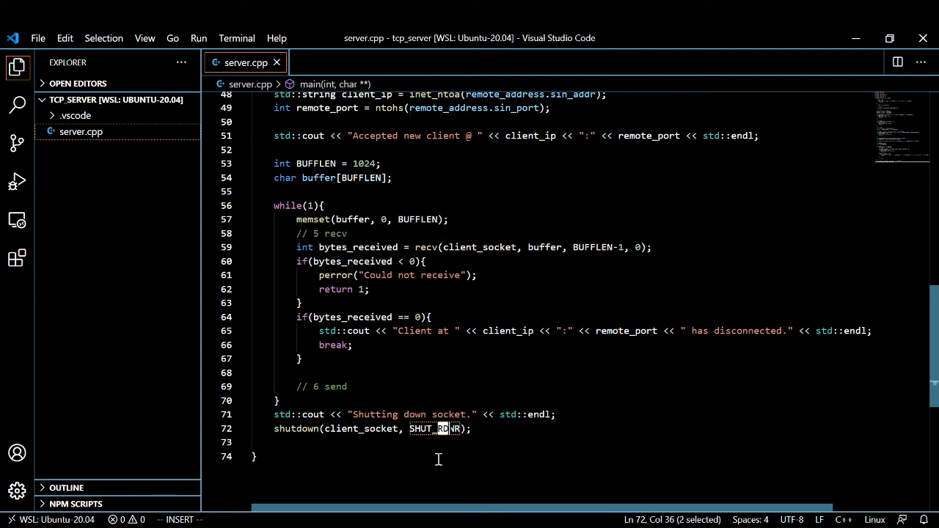
{"action": "mouse_move", "coordinate": [438, 439]}
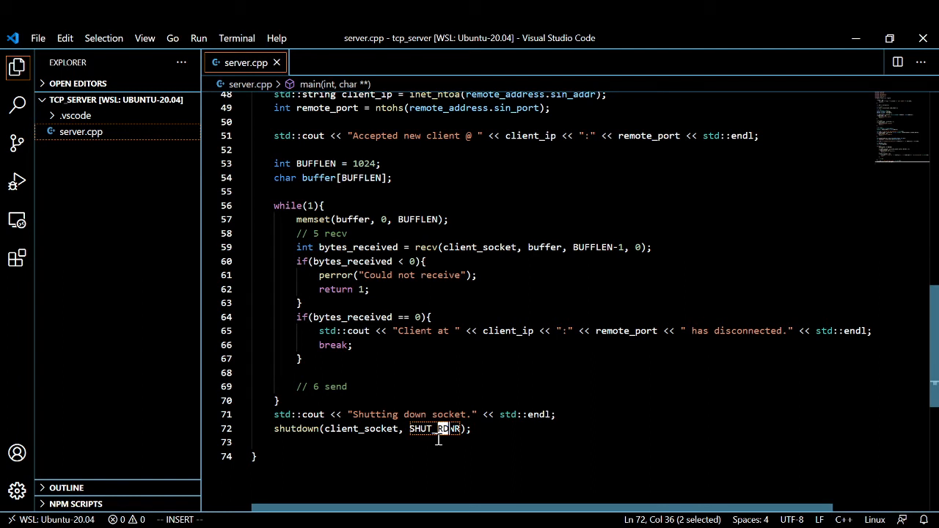
{"action": "mouse_move", "coordinate": [312, 415]}
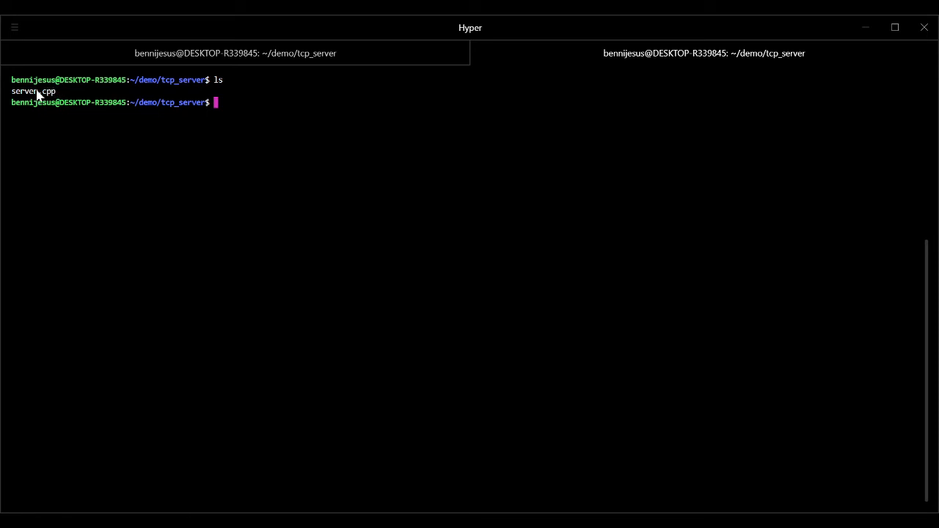
Enter the compile command g++ -std=c++11 server.cpp -o server in the Hyper terminal
{"action": "double_click", "coordinate": [33, 91]}
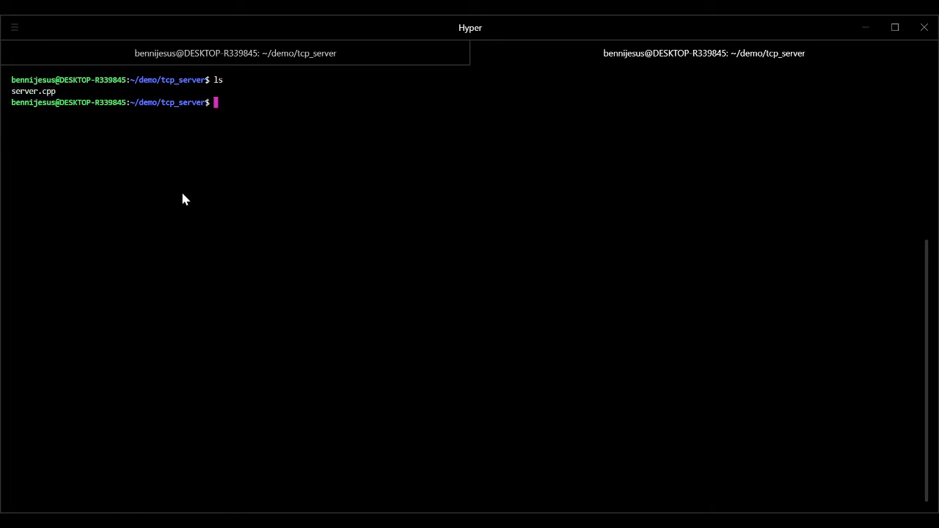
{"action": "type", "text": "g++ -std=c++11 server.cpp -o server"}
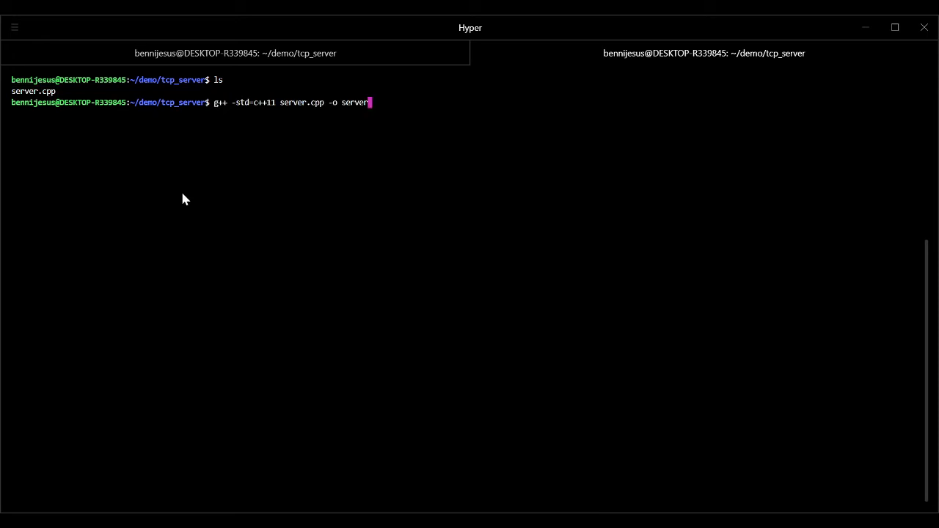
{"action": "mouse_move", "coordinate": [212, 155]}
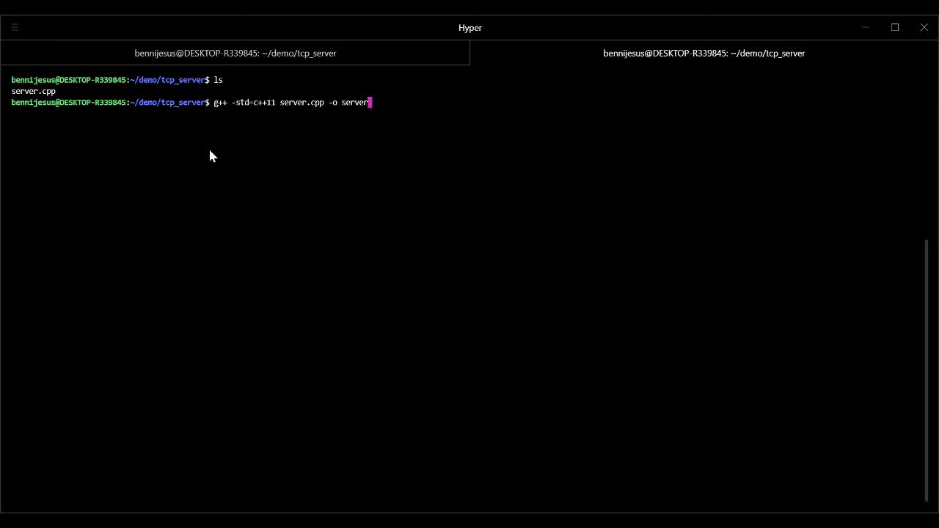
{"action": "mouse_move", "coordinate": [245, 108]}
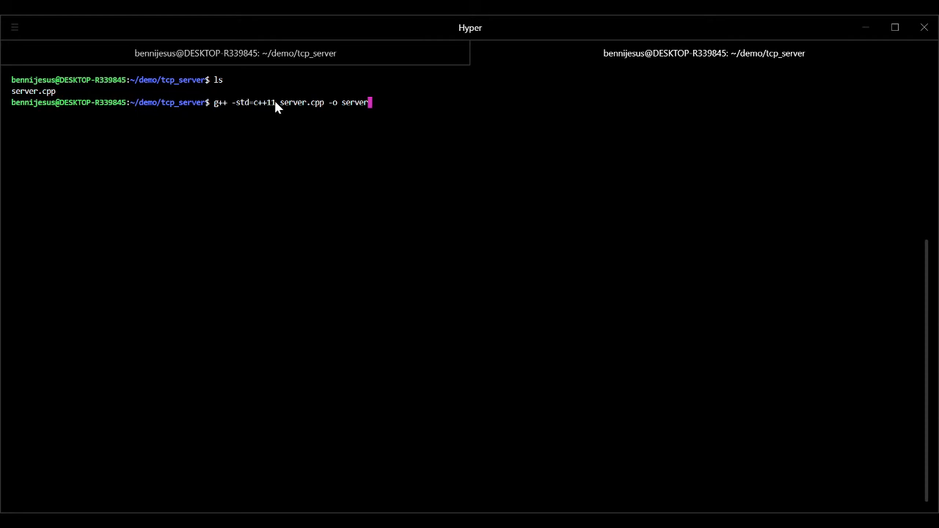
{"action": "double_click", "coordinate": [303, 102]}
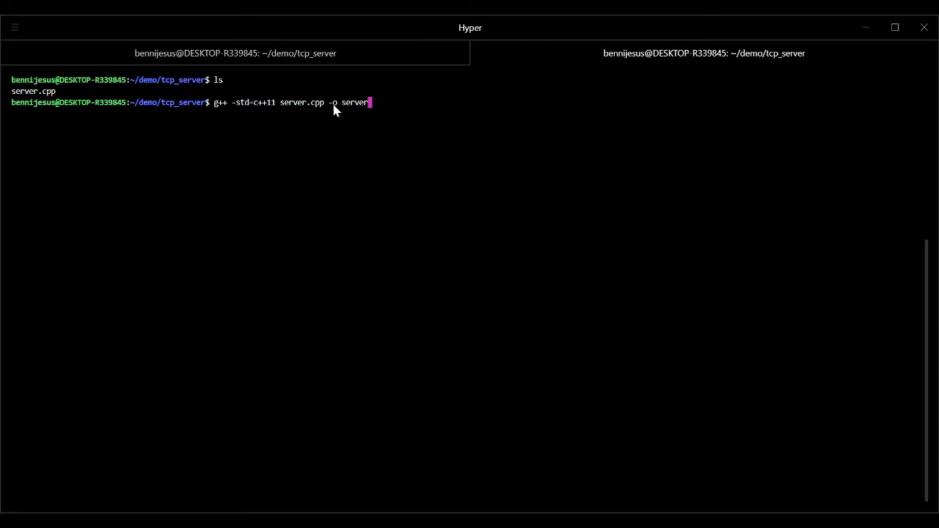
{"action": "mouse_move", "coordinate": [346, 108]}
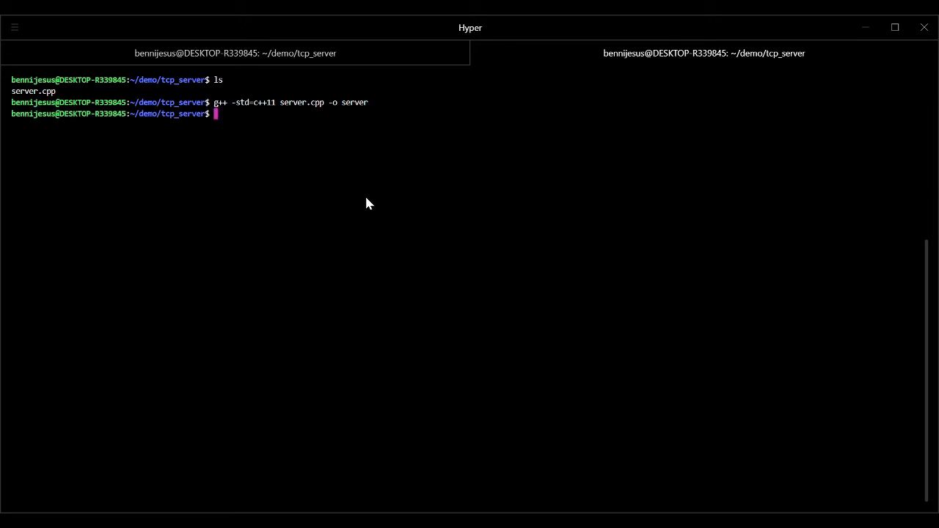
List the server executable with ls, run ./server to see usage, then run ./server 5000
{"action": "type", "text": "ls"}
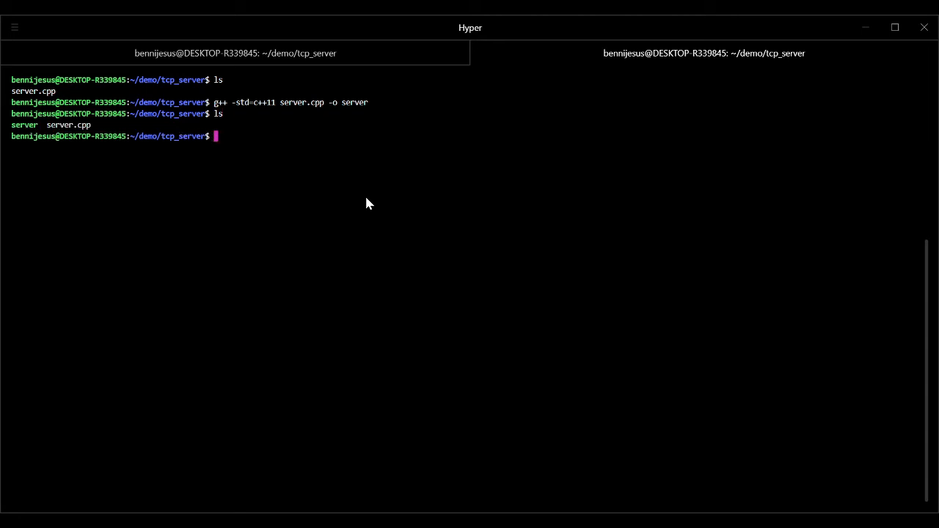
{"action": "mouse_move", "coordinate": [22, 130]}
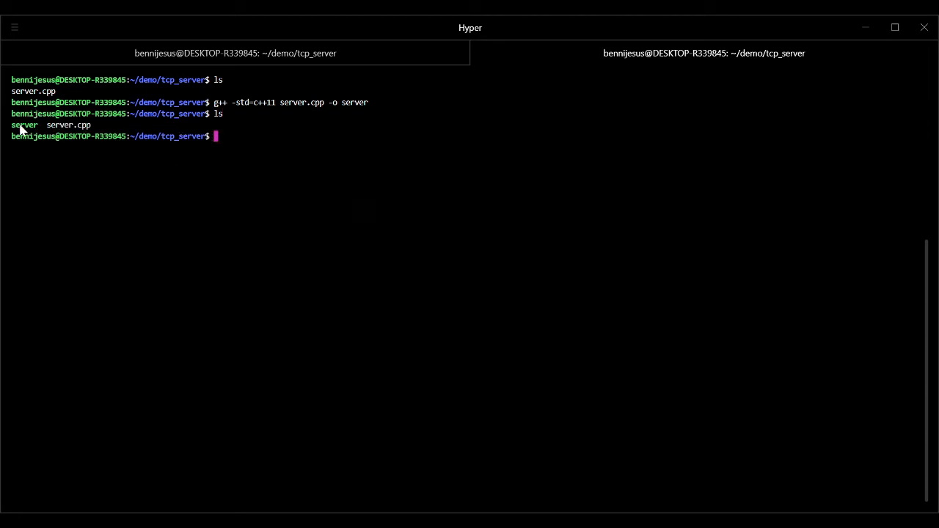
{"action": "double_click", "coordinate": [22, 125]}
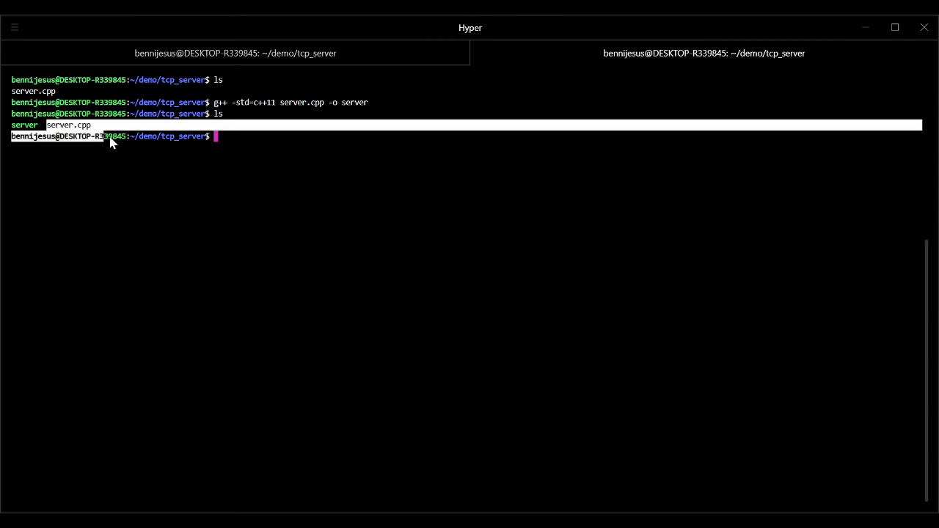
{"action": "type", "text": "./server"}
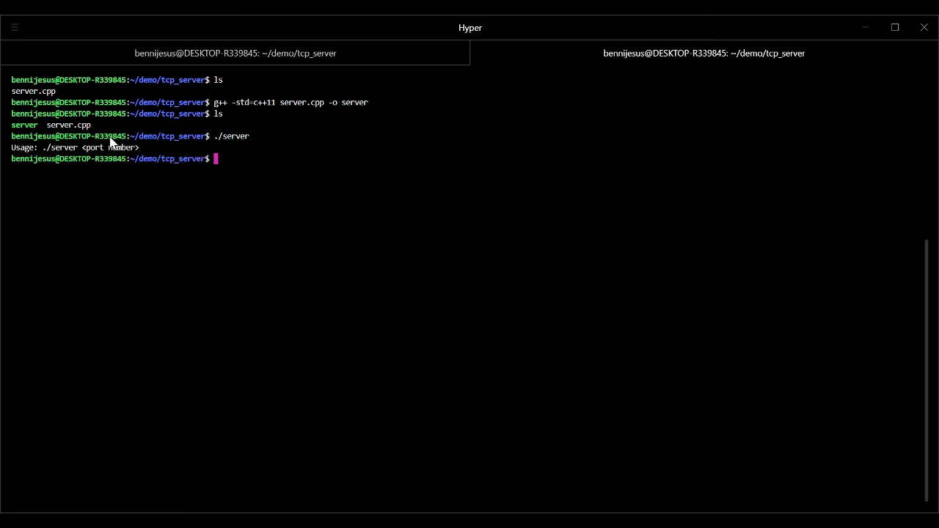
{"action": "mouse_move", "coordinate": [13, 150]}
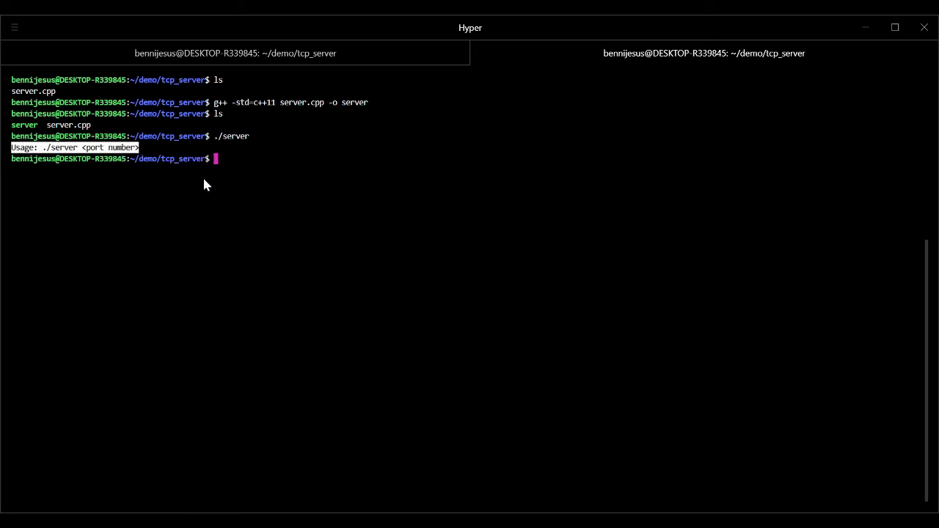
{"action": "type", "text": "./server"}
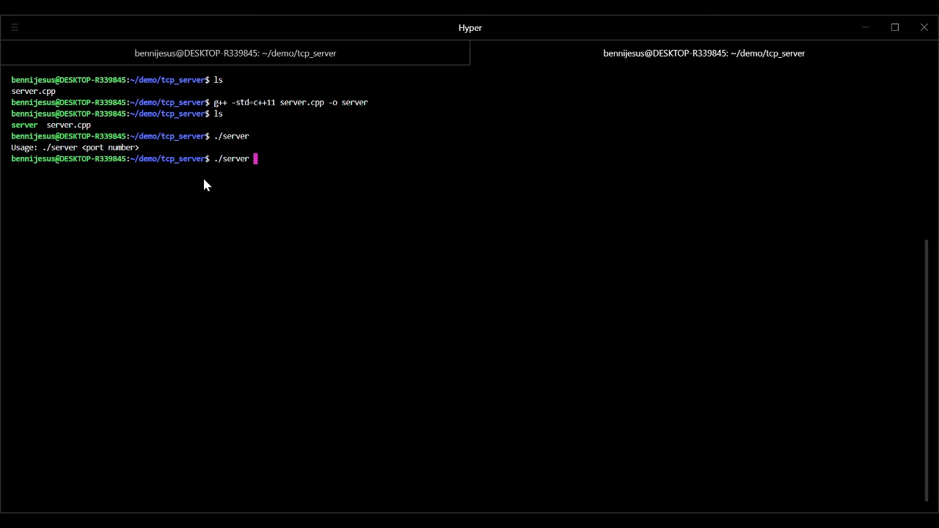
{"action": "type", "text": "5000"}
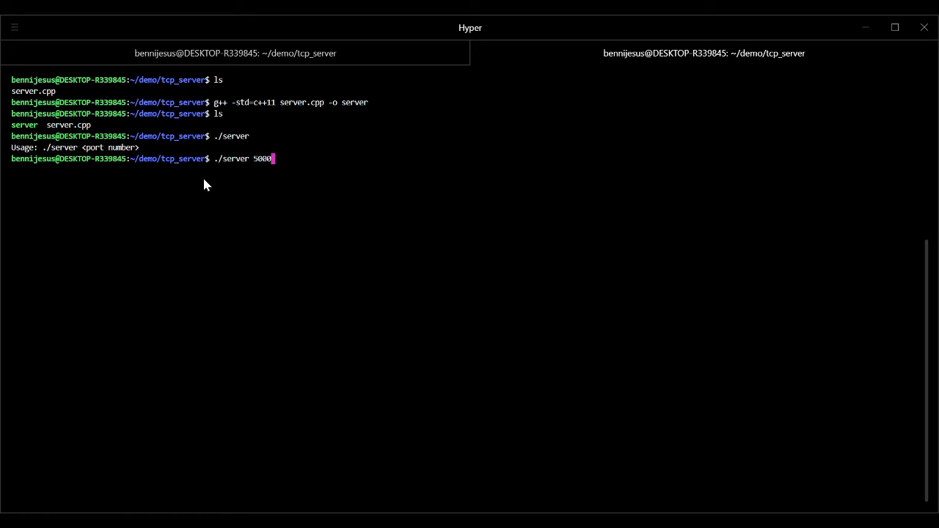
{"action": "key", "text": "Enter"}
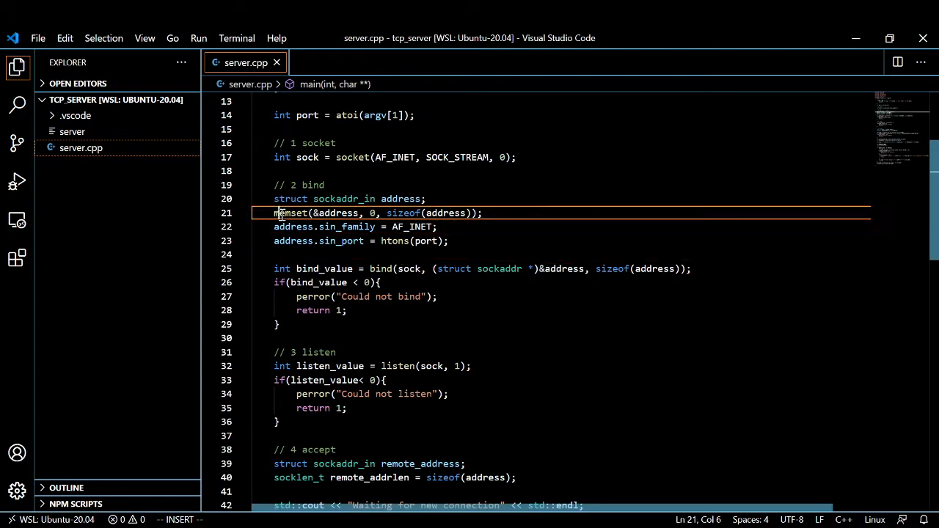
Insert a blank line after the memset call in the address setup and leave the edit
{"action": "left_click", "coordinate": [343, 241]}
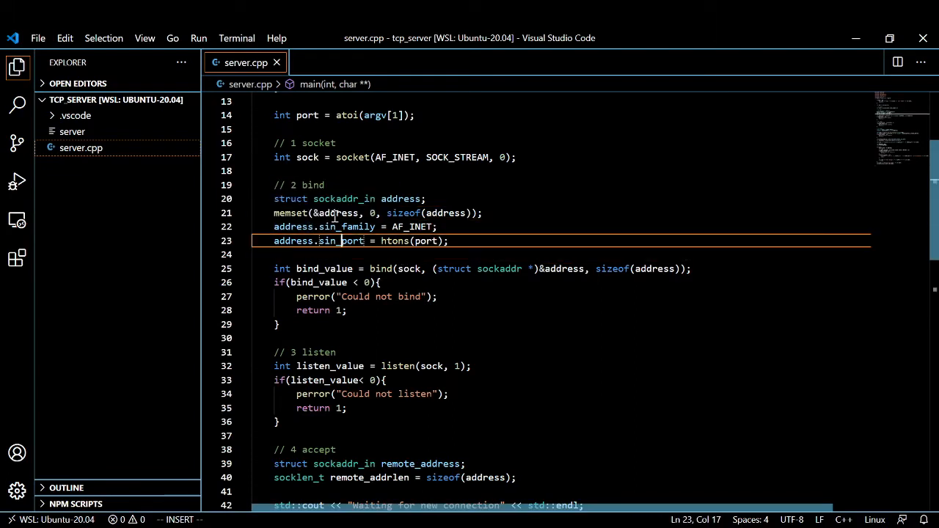
{"action": "double_click", "coordinate": [337, 213]}
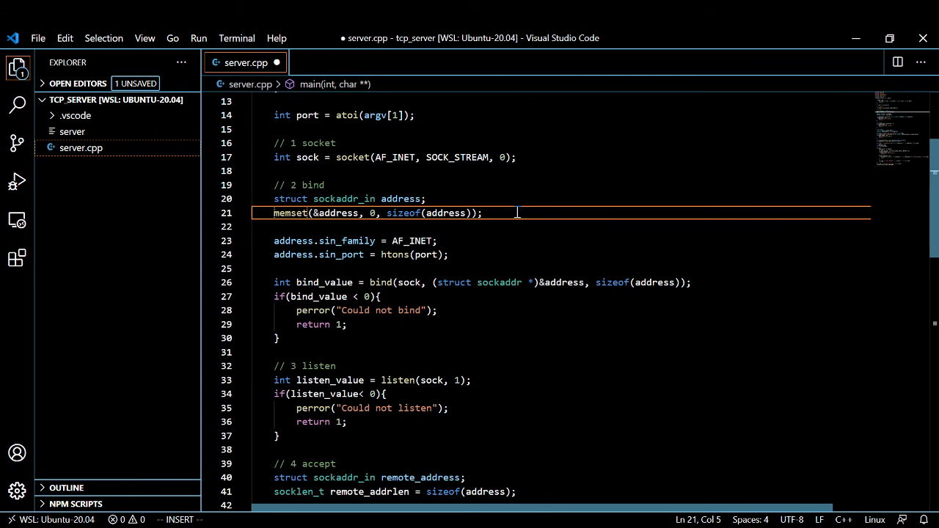
{"action": "key", "text": "Escape"}
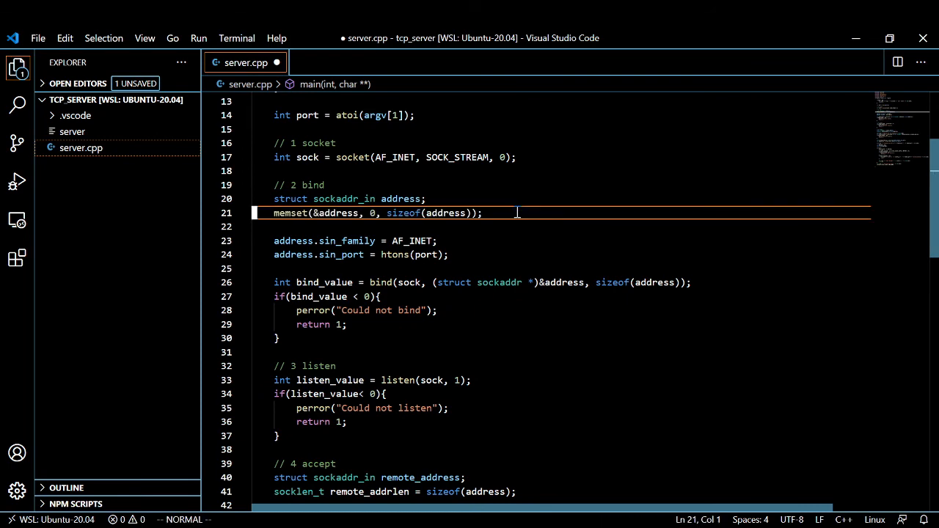
{"action": "scroll", "scroll_direction": "down", "scroll_amount": 3}
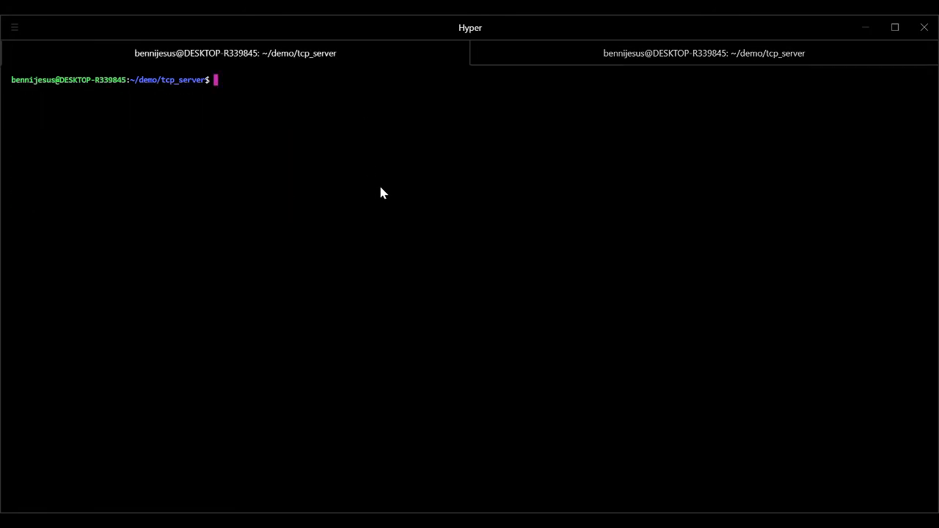
Connect with nc localhost 5000, check the accepted 127.0.0.1 client, and start typing Hello world
{"action": "type", "text": "nc"}
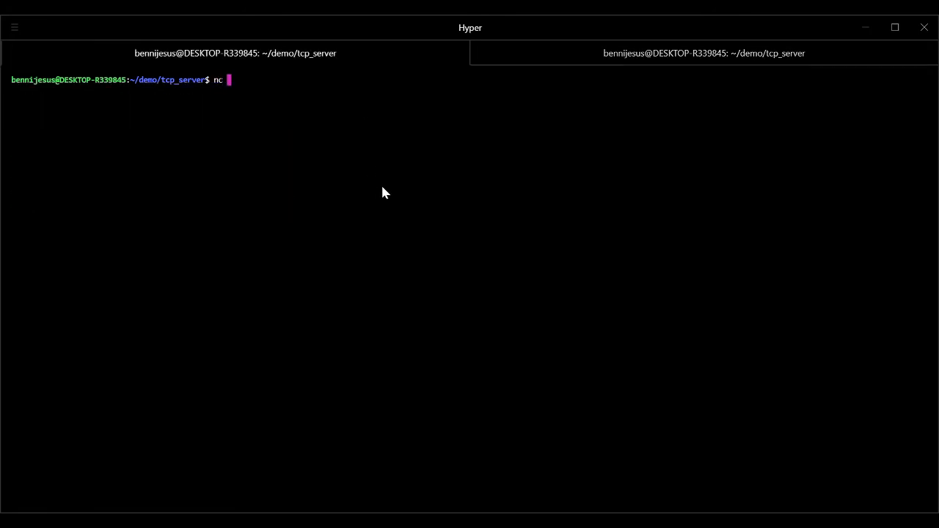
{"action": "type", "text": "localhost"}
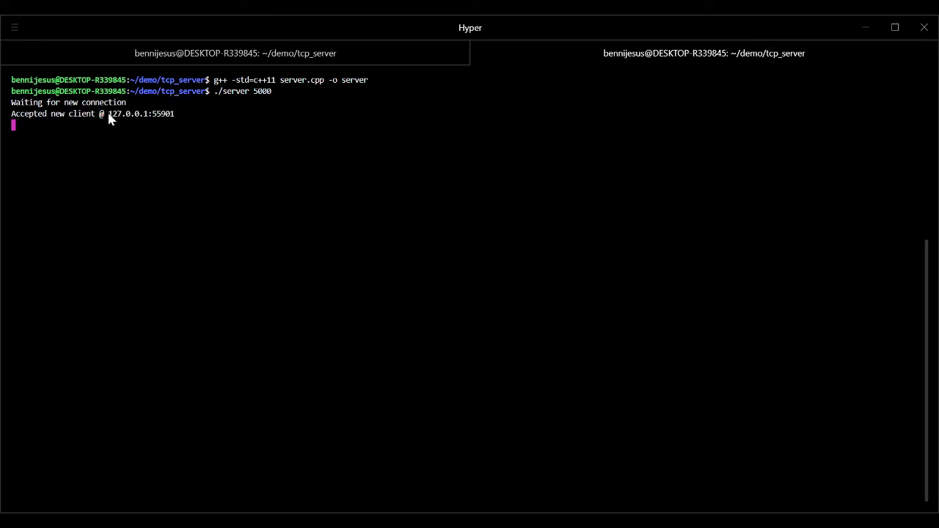
{"action": "double_click", "coordinate": [163, 114]}
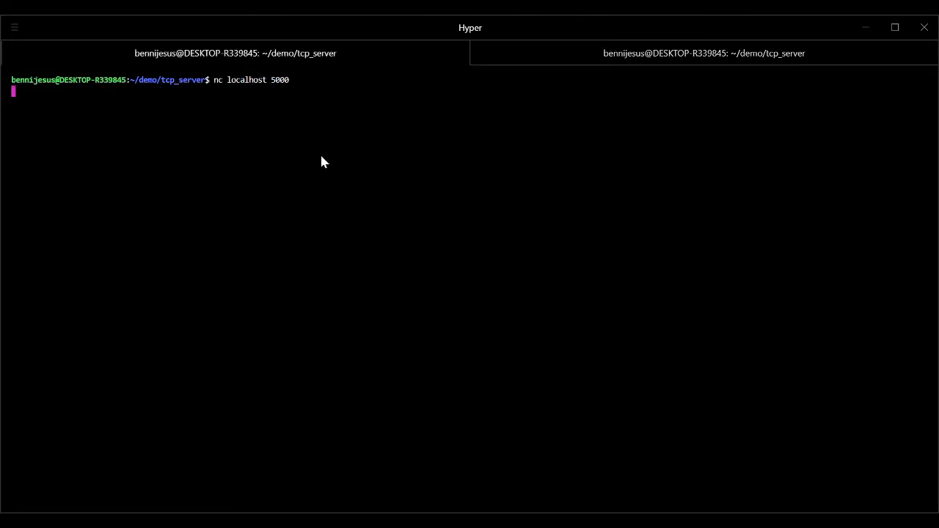
{"action": "type", "text": "Hel"}
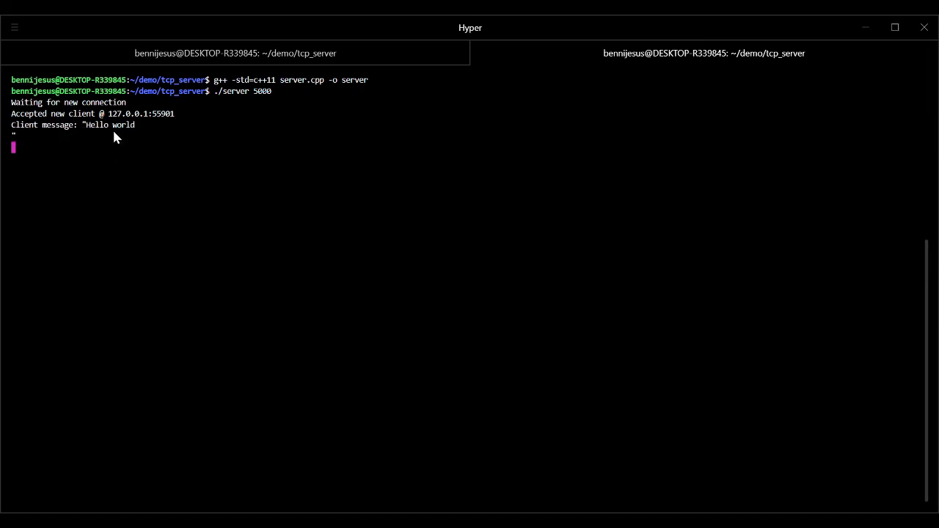
{"action": "mouse_move", "coordinate": [156, 154]}
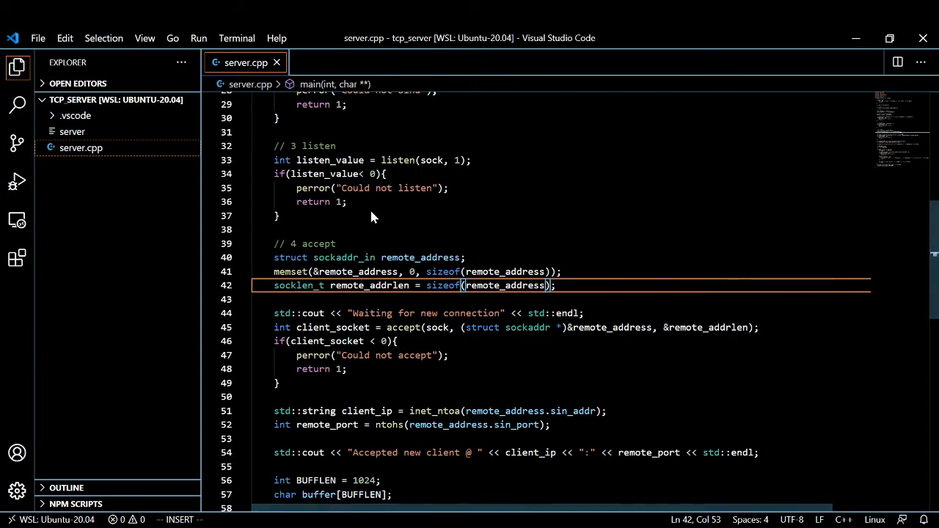
{"action": "scroll", "scroll_direction": "down", "scroll_amount": 3}
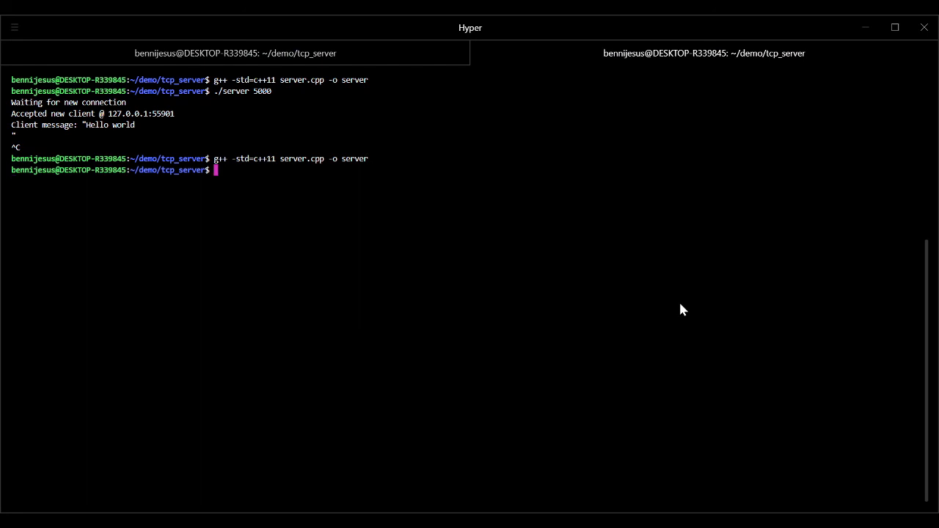
Start the recompiled server with ./server 5000
{"action": "type", "text": "./server 5000"}
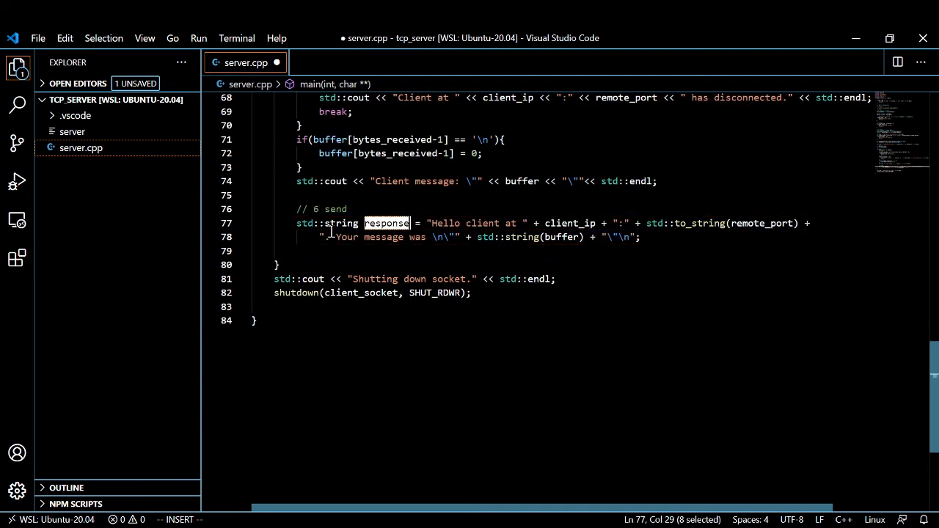
After the response string, insert int bytes_sent = send(client_socket, response.c_str(), response.length(), 0) with its error block
{"action": "double_click", "coordinate": [383, 237]}
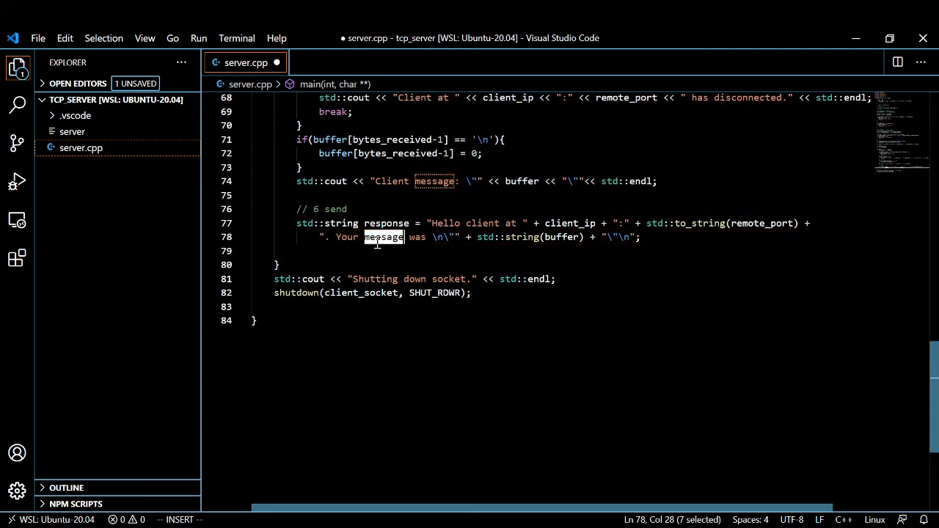
{"action": "double_click", "coordinate": [386, 222]}
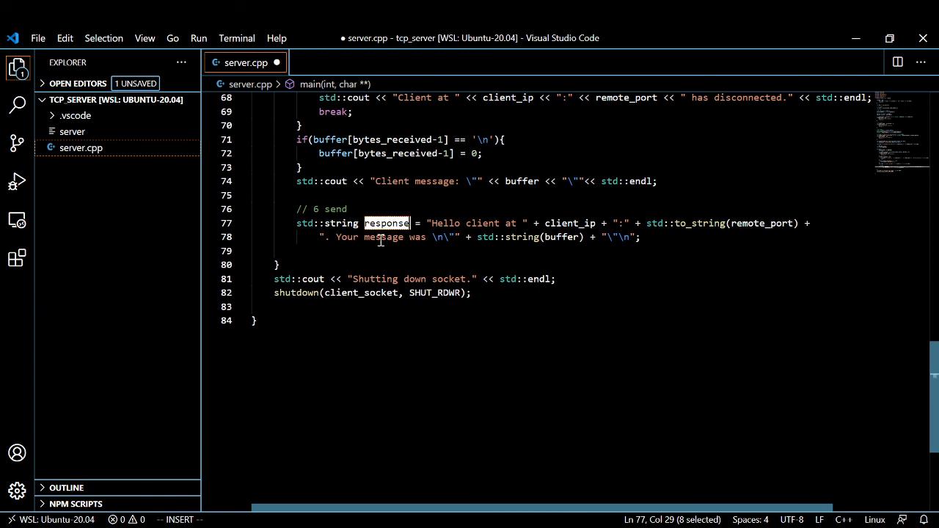
{"action": "left_click", "coordinate": [403, 251]}
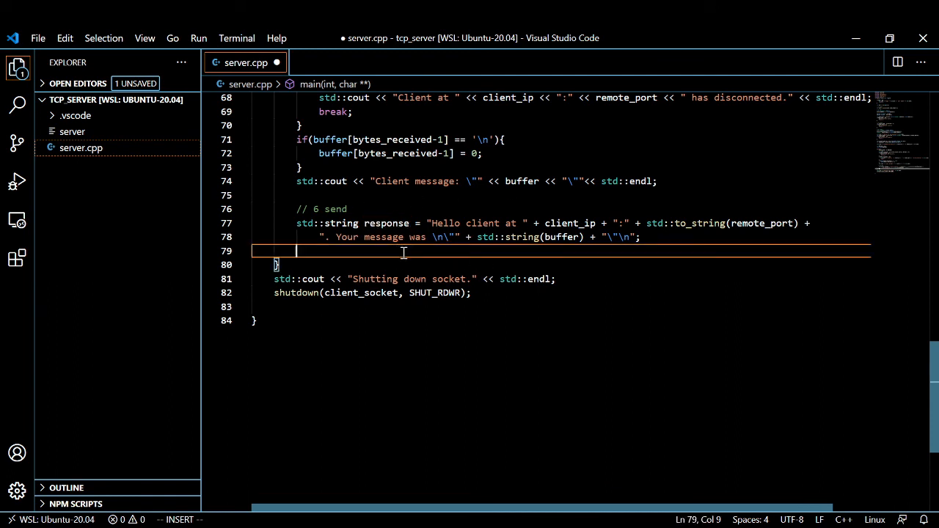
{"action": "key", "text": "Enter"}
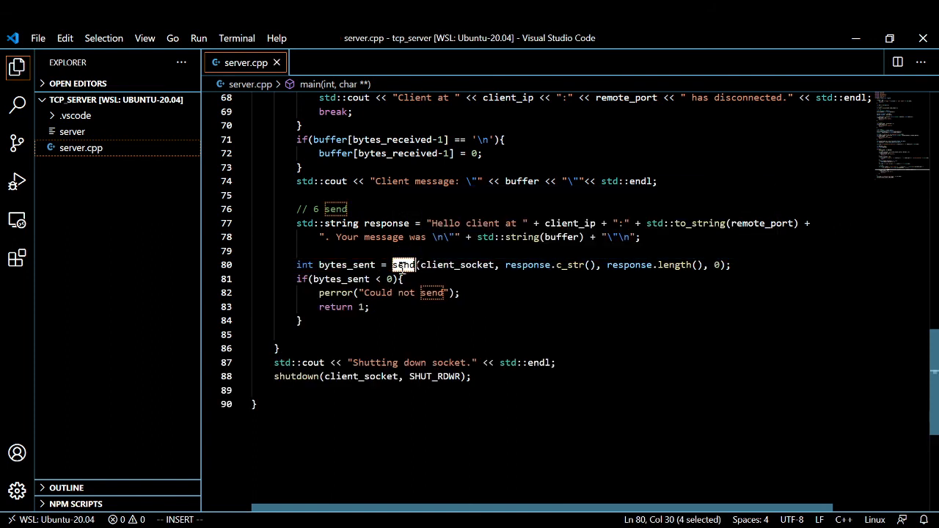
Review send's client_socket and c_str() arguments and the bytes_sent < 0 "Could not send" check
{"action": "double_click", "coordinate": [456, 264]}
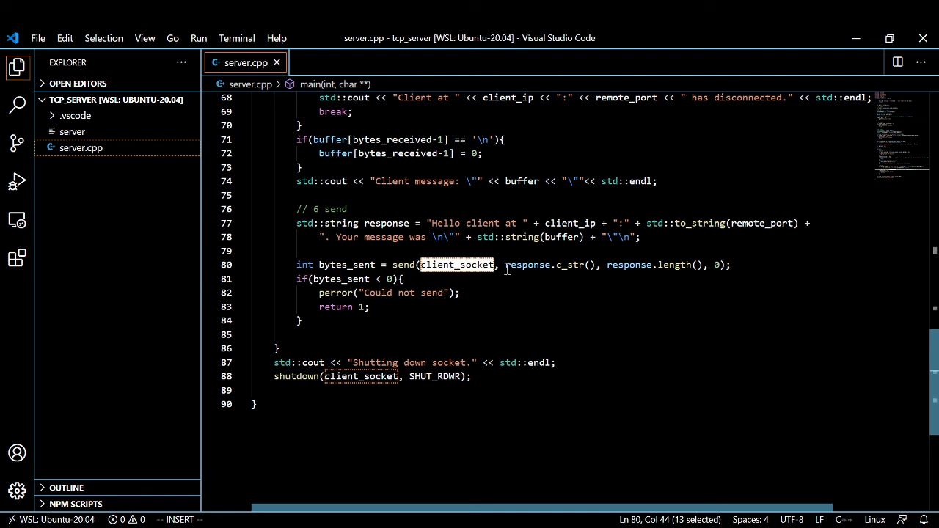
{"action": "double_click", "coordinate": [572, 266]}
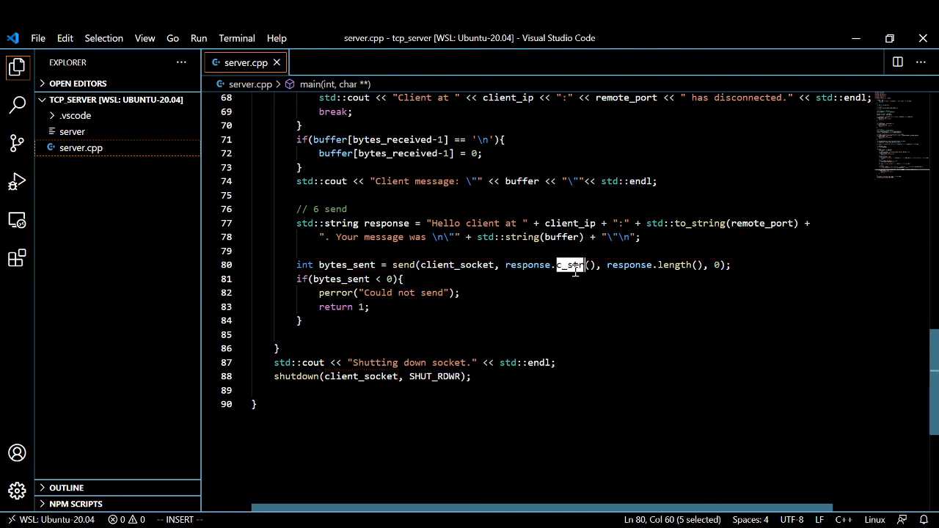
{"action": "mouse_move", "coordinate": [570, 266]}
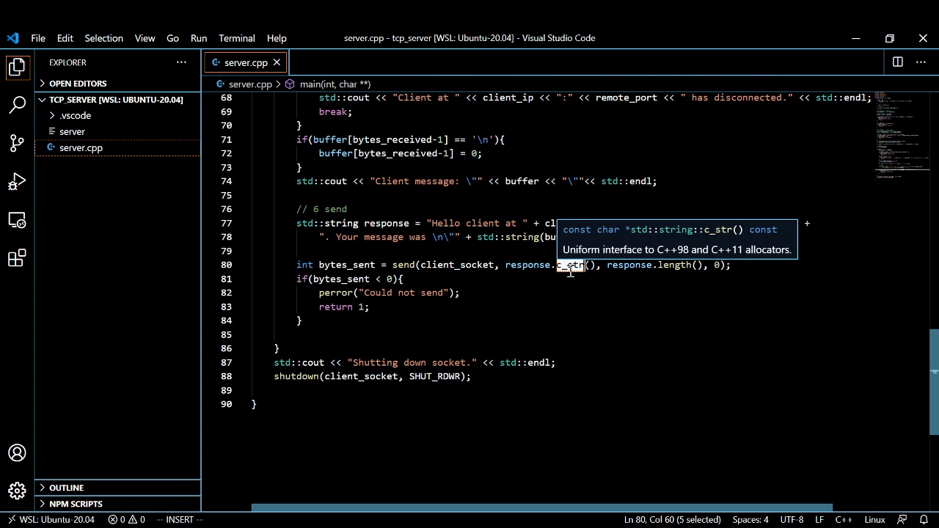
{"action": "left_click", "coordinate": [544, 265]}
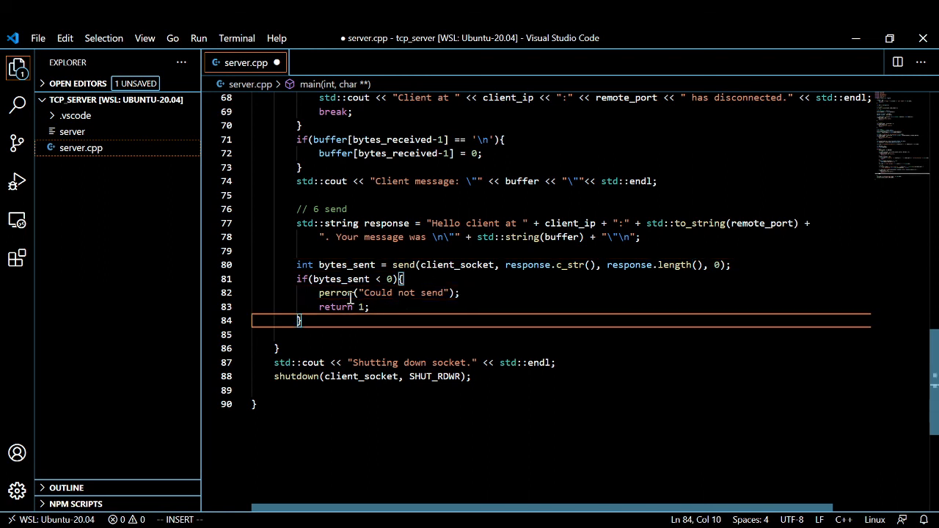
{"action": "double_click", "coordinate": [338, 278]}
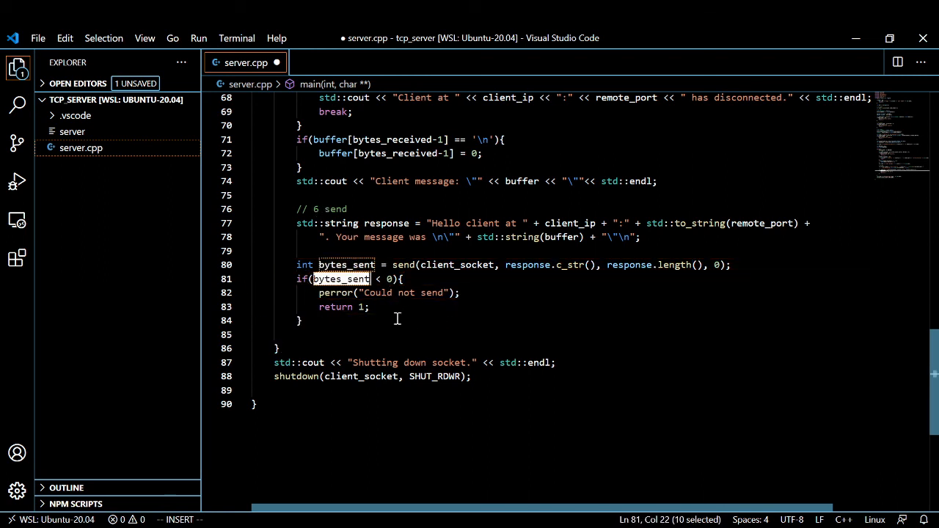
{"action": "mouse_move", "coordinate": [306, 315]}
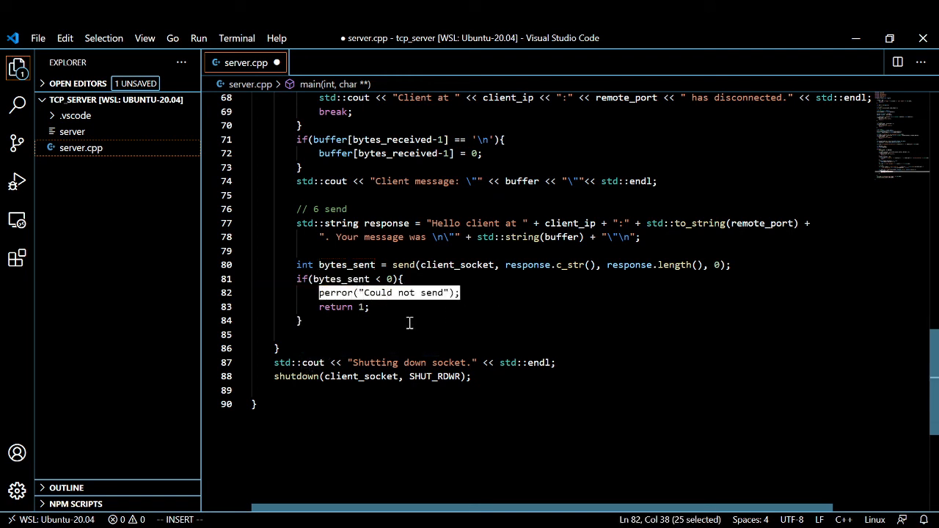
{"action": "left_click", "coordinate": [376, 334]}
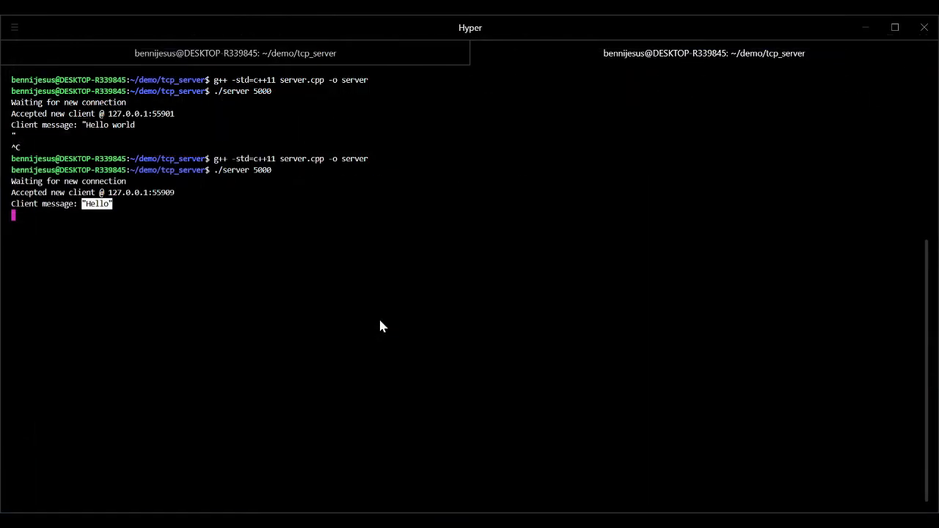
Clear, rerun ./server 5000, send Helo world from nc, then disconnect the client with Ctrl+C
{"action": "type", "text": "CL"}
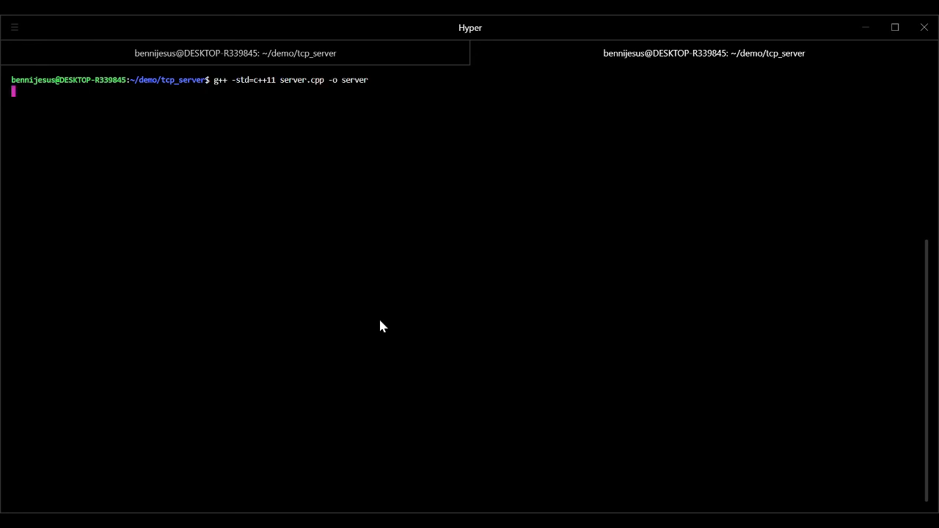
{"action": "type", "text": "./server 5000"}
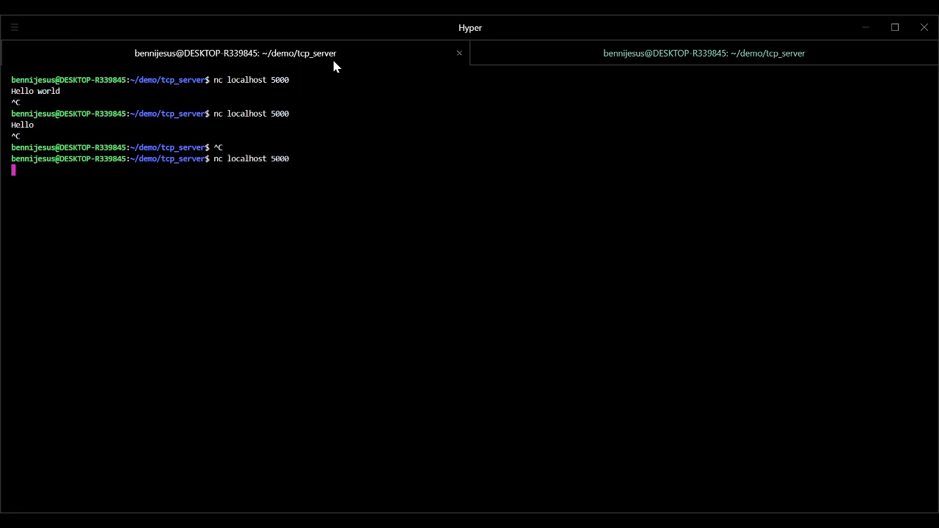
{"action": "type", "text": "Helo world"}
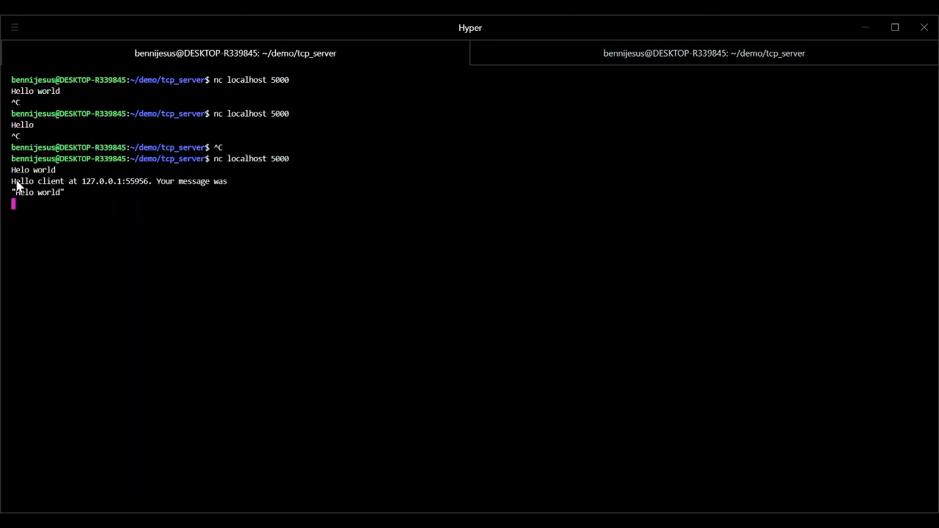
{"action": "mouse_move", "coordinate": [167, 164]}
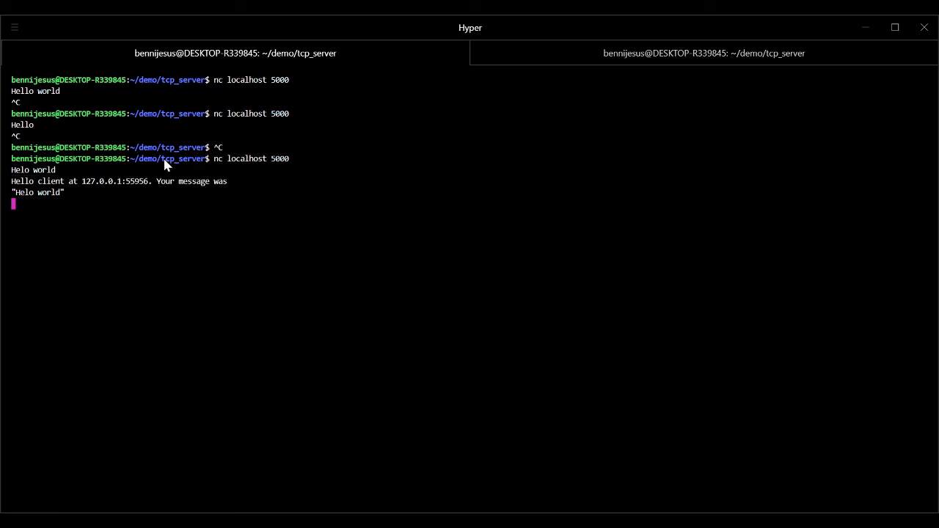
{"action": "key", "text": "ctrl+c"}
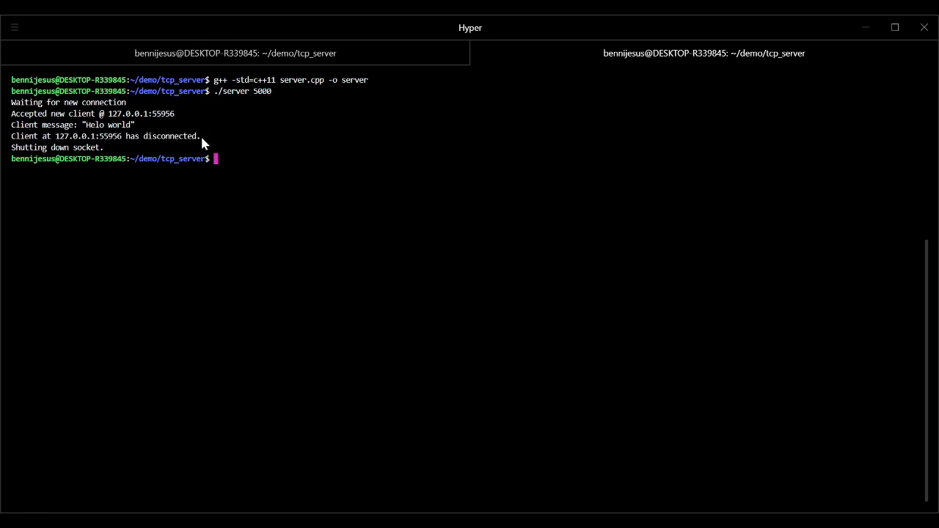
{"action": "mouse_move", "coordinate": [97, 216]}
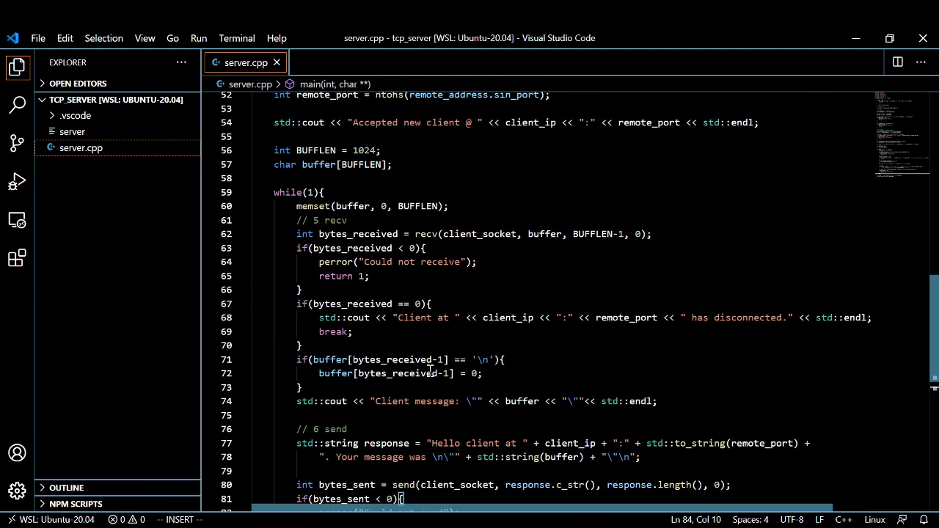
{"action": "scroll", "scroll_direction": "up", "scroll_amount": 3}
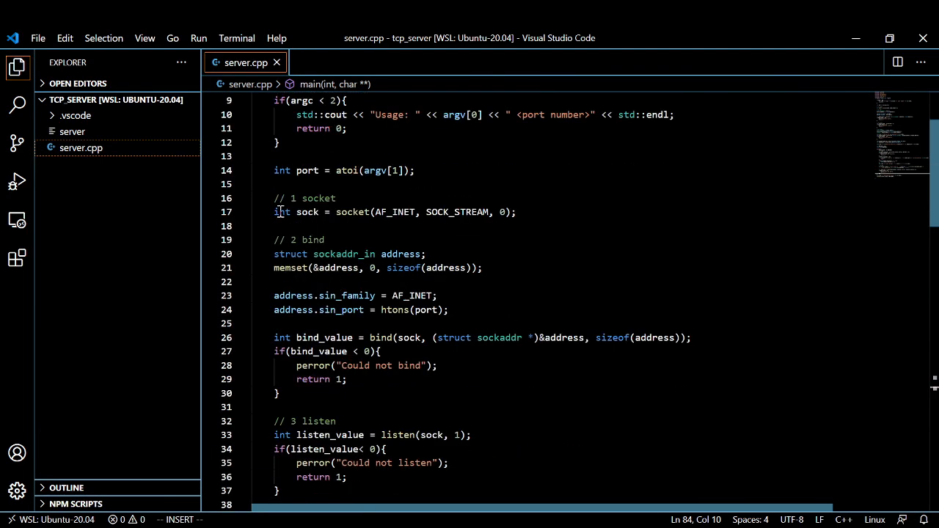
{"action": "left_click_drag", "start_coordinate": [273, 254], "coordinate": [337, 365]}
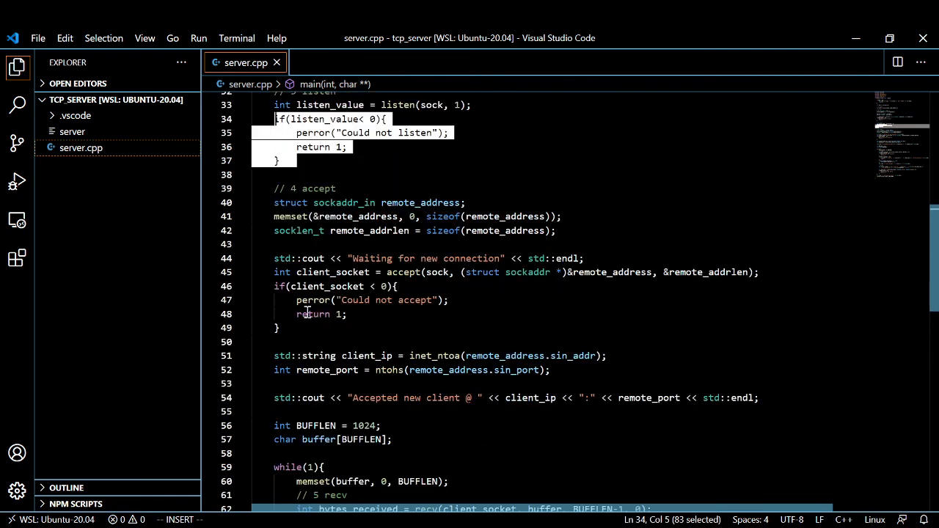
{"action": "scroll", "scroll_direction": "down", "scroll_amount": 3}
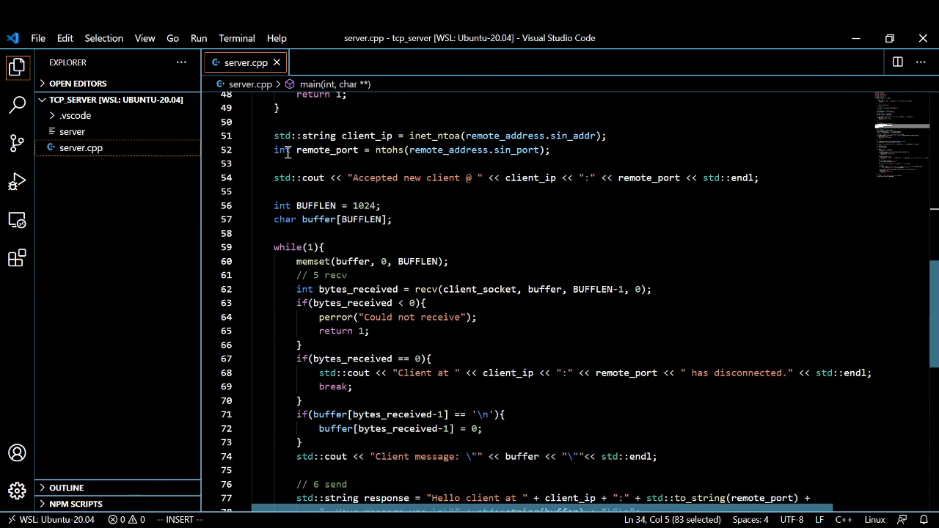